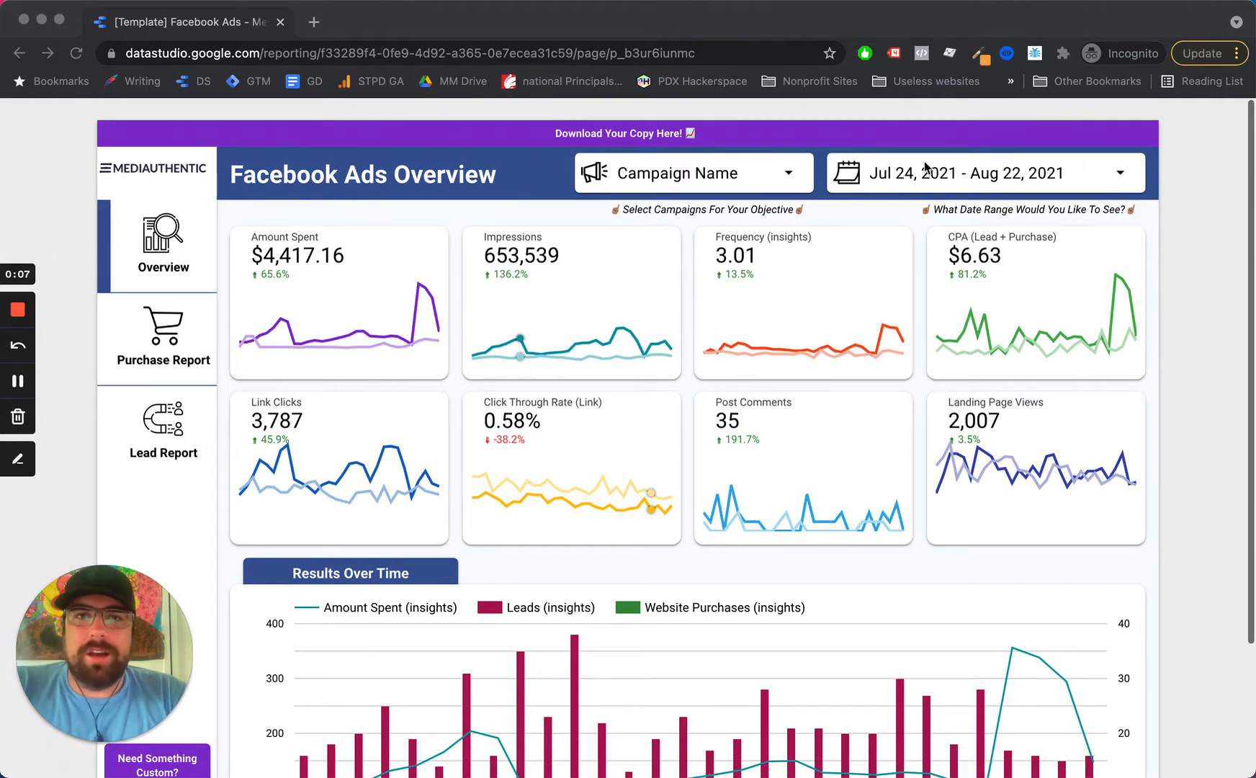
{"action": "mouse_move", "coordinate": [915, 295]}
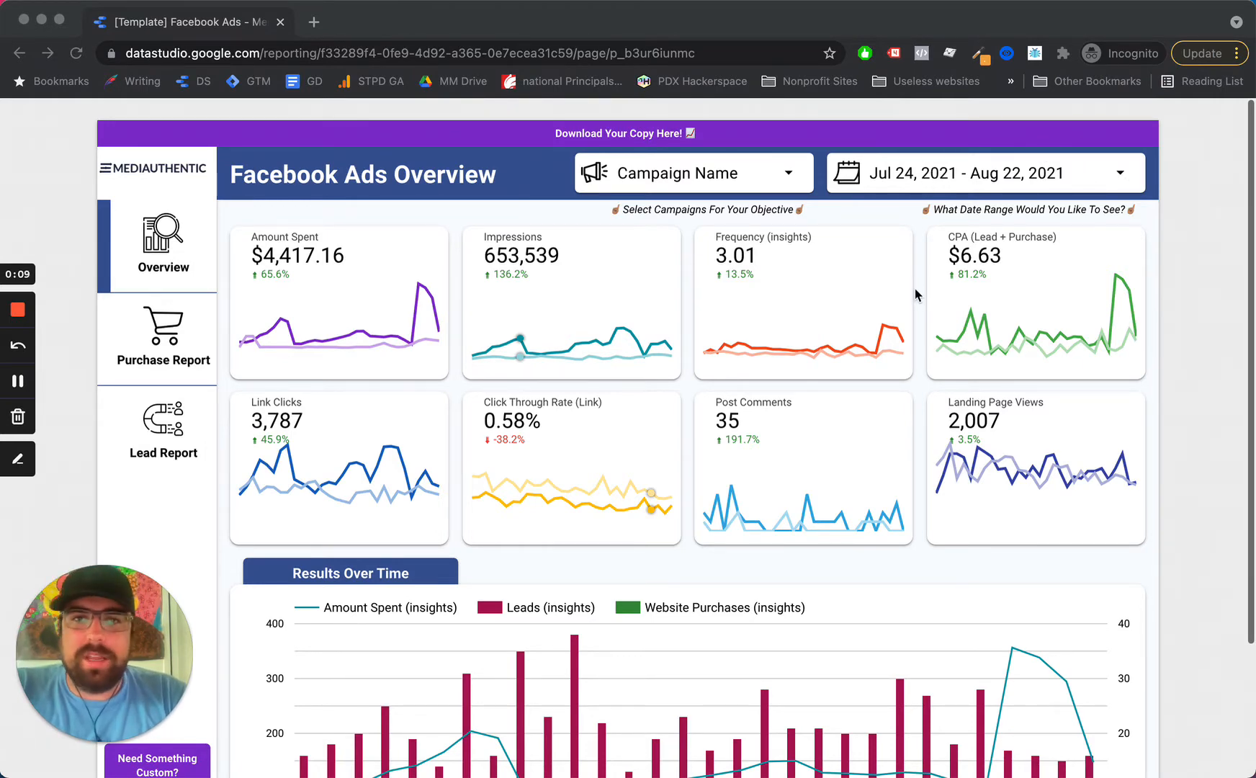
Step: Scroll through the Overview KPIs, then switch to the Leads Report page from the left navigation
{"action": "scroll", "scroll_direction": "down", "scroll_amount": 3}
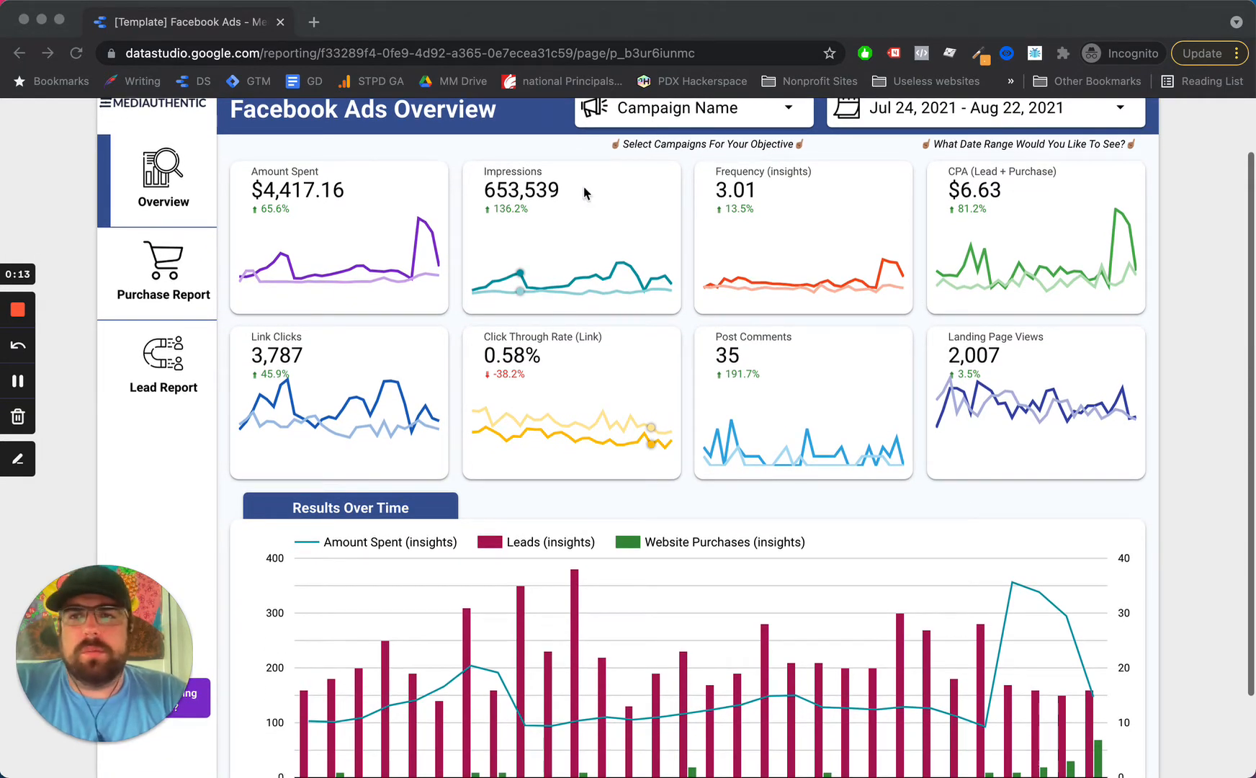
{"action": "mouse_move", "coordinate": [429, 228]}
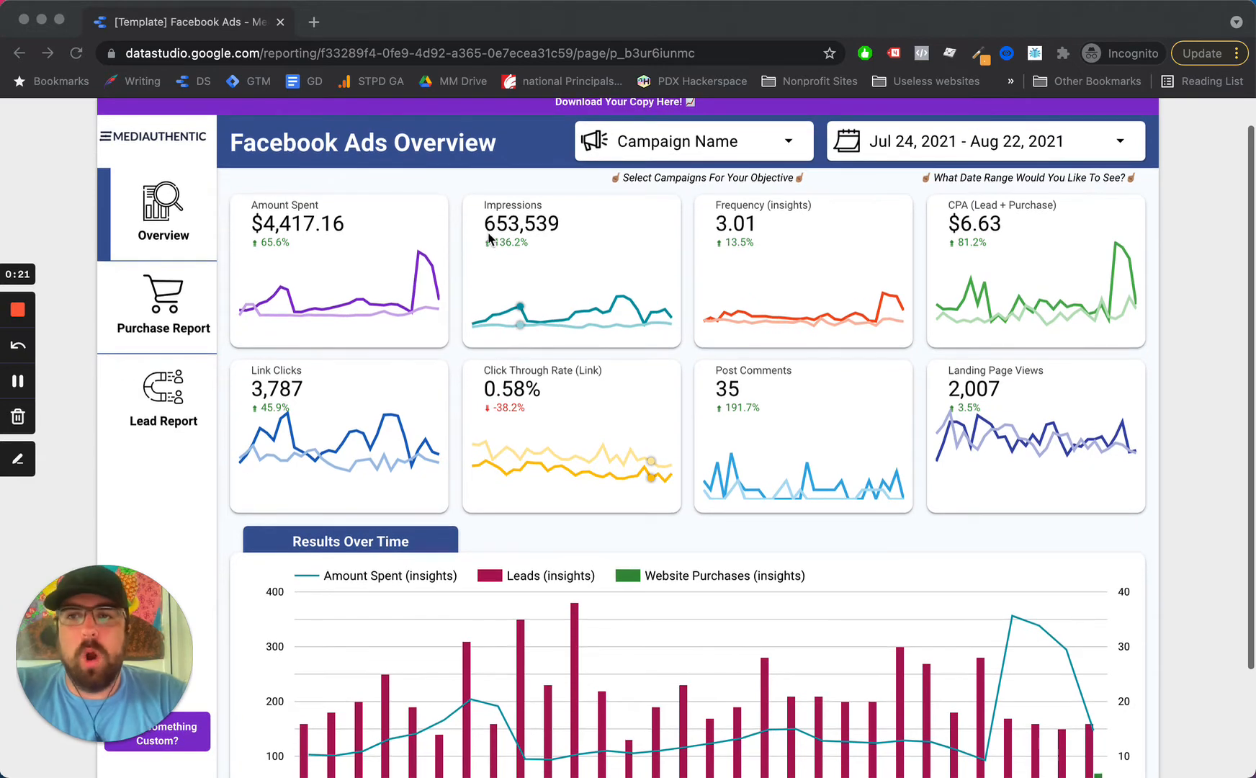
{"action": "scroll", "scroll_direction": "down", "scroll_amount": 3}
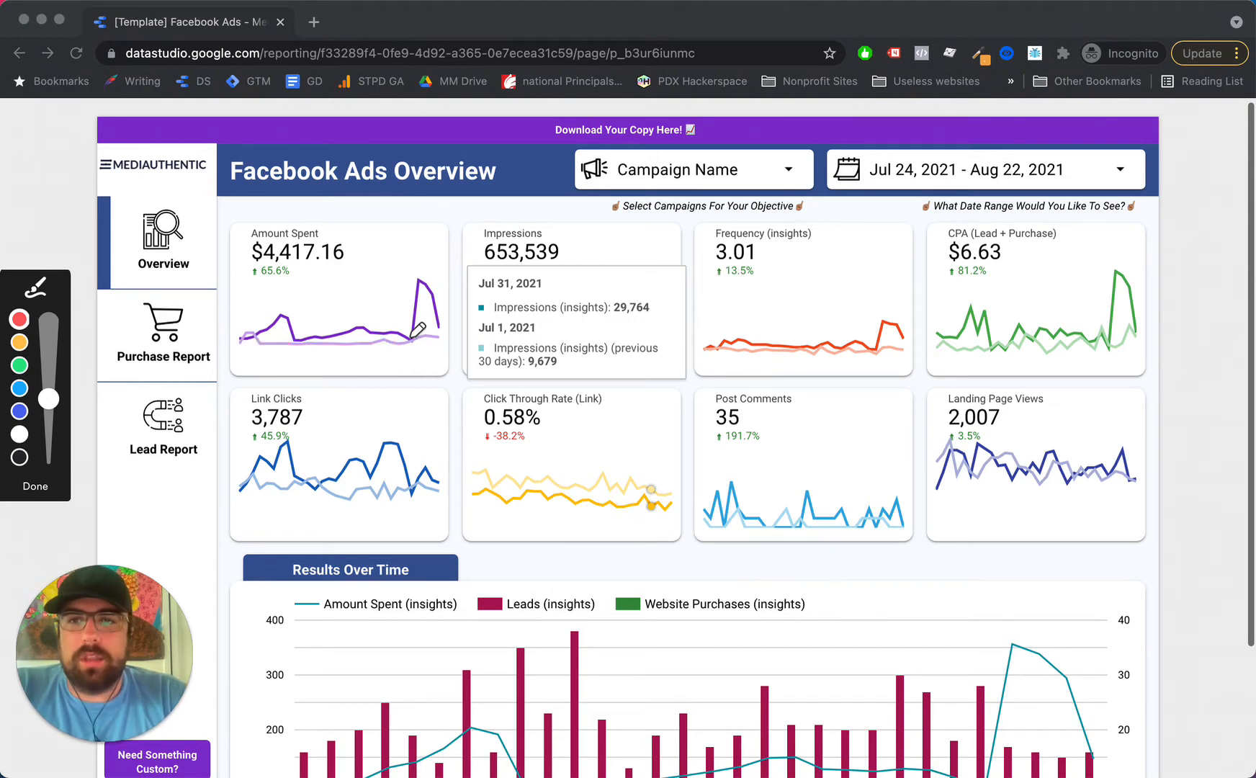
{"action": "mouse_move", "coordinate": [63, 503]}
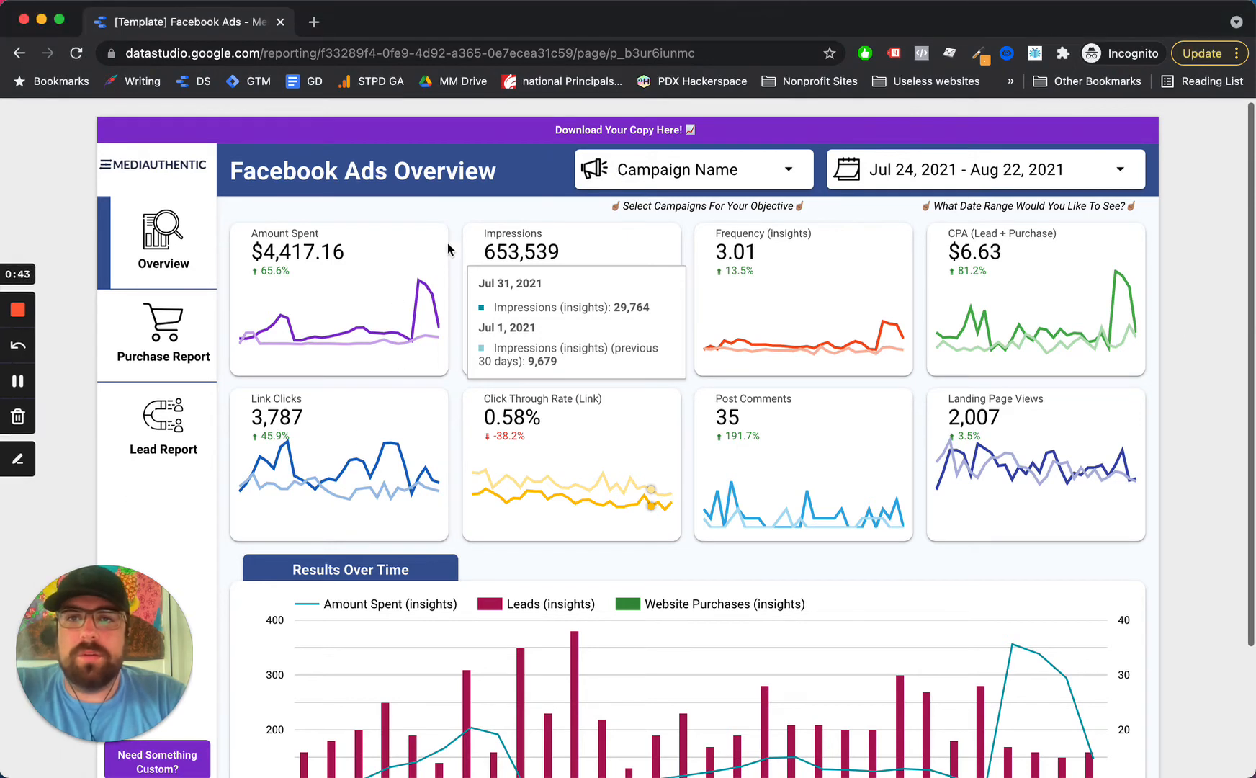
{"action": "left_click", "coordinate": [691, 169]}
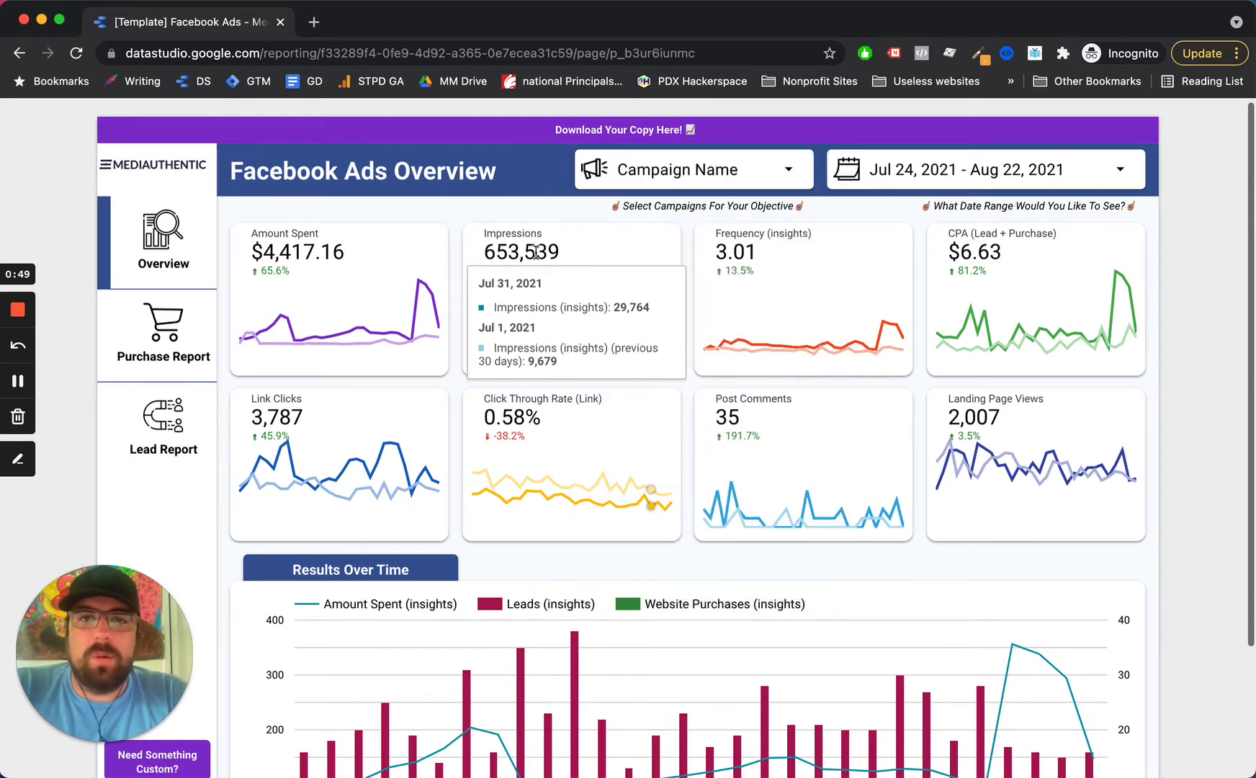
{"action": "mouse_move", "coordinate": [601, 275]}
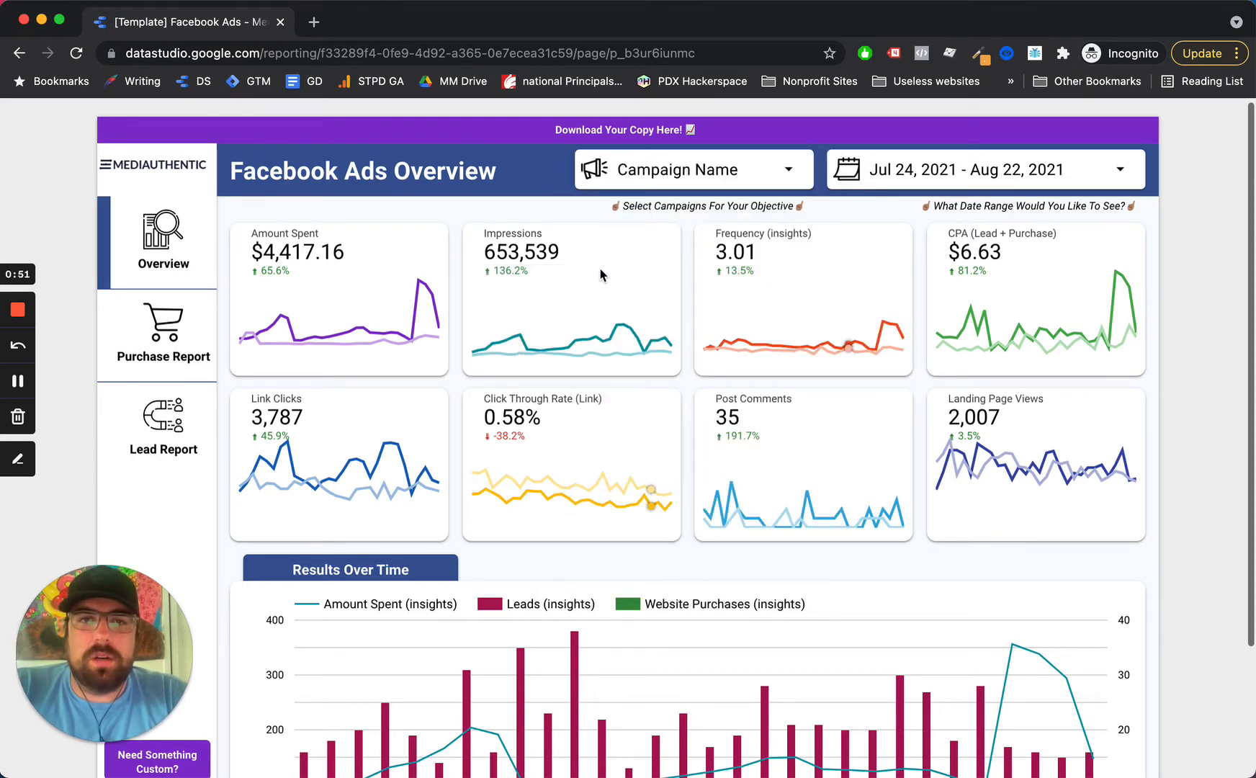
{"action": "left_click", "coordinate": [691, 170]}
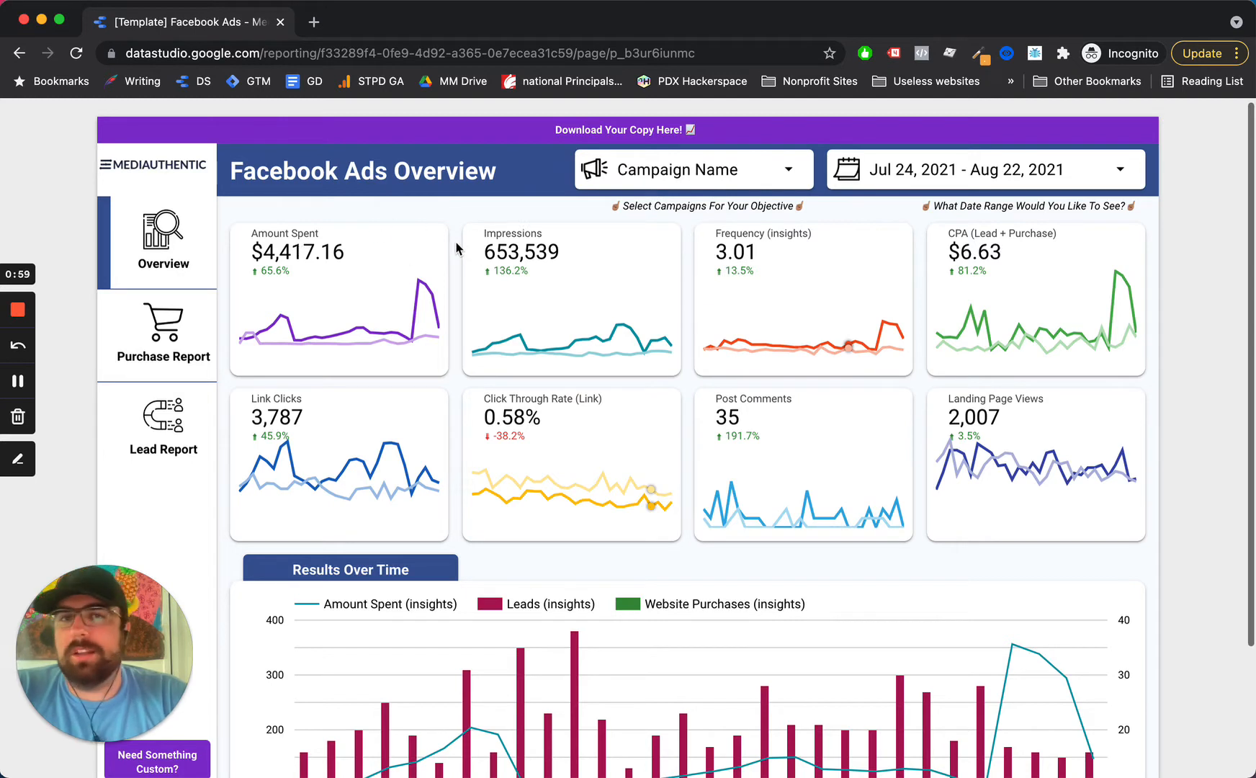
{"action": "mouse_move", "coordinate": [983, 270]}
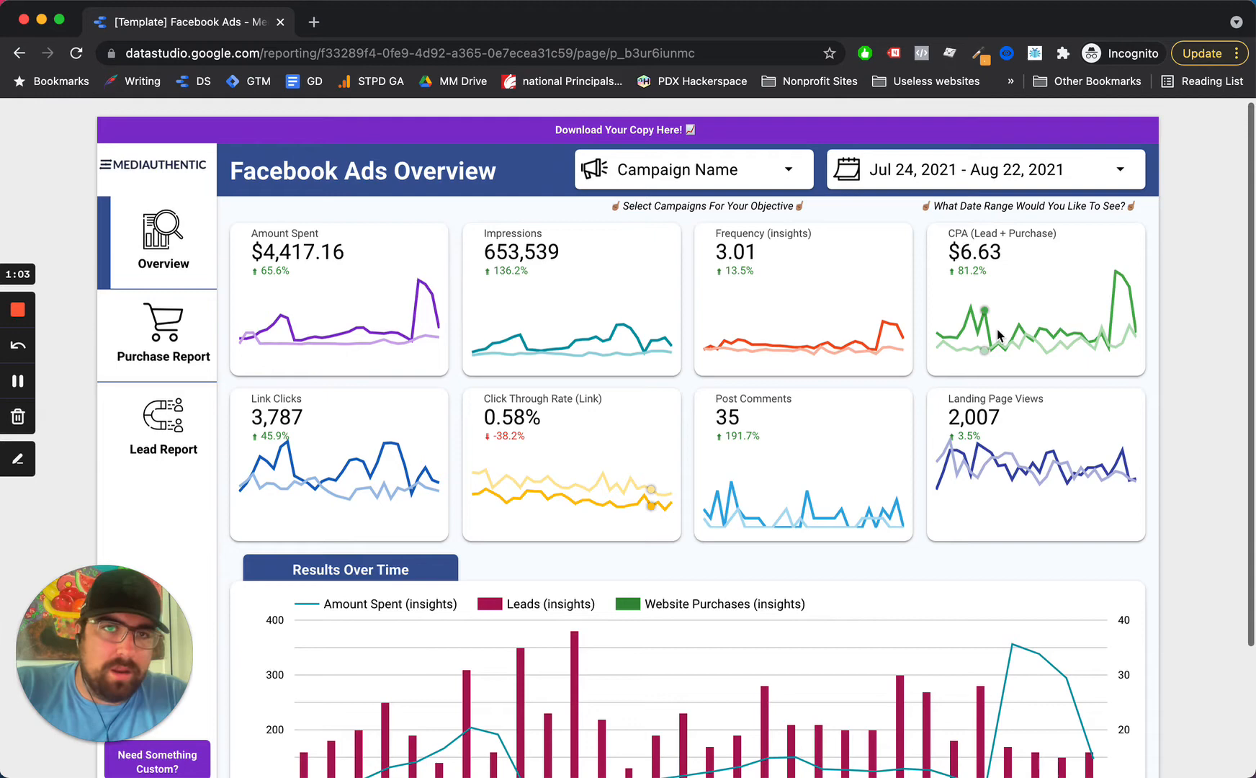
{"action": "mouse_move", "coordinate": [1034, 245]}
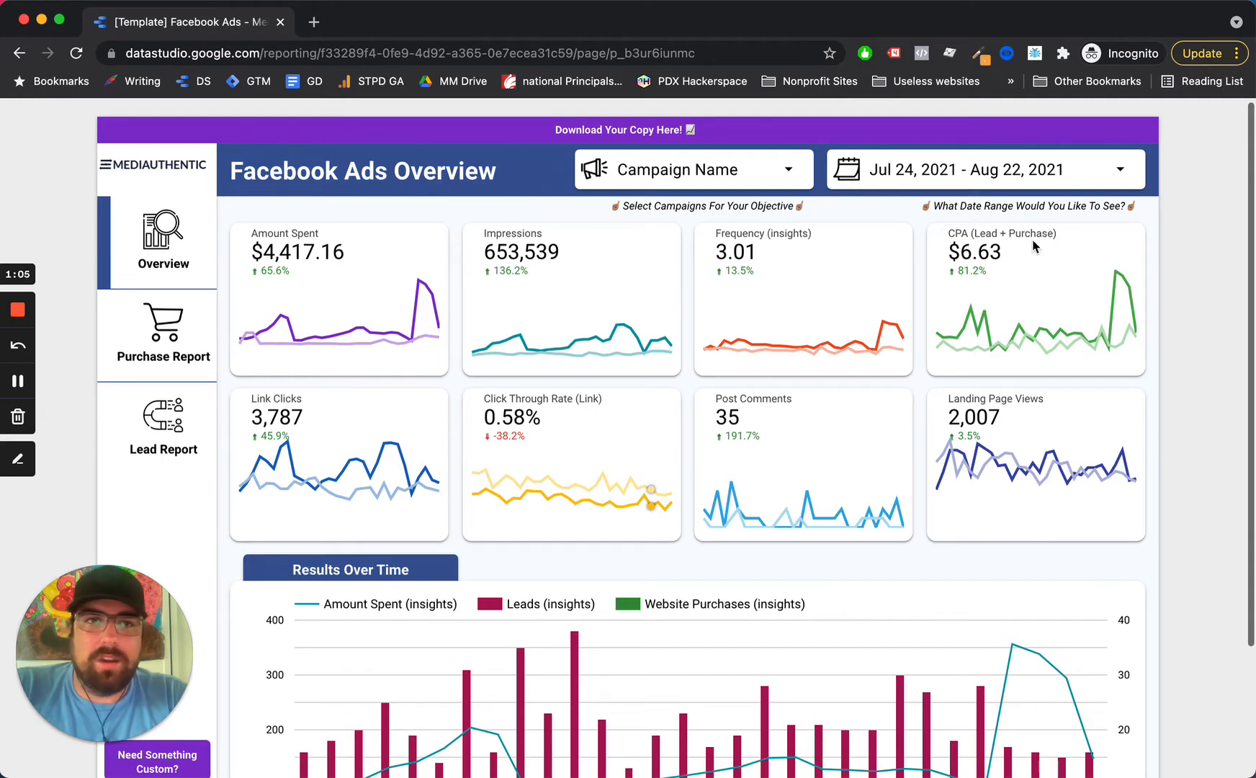
{"action": "scroll", "scroll_direction": "down", "scroll_amount": 3}
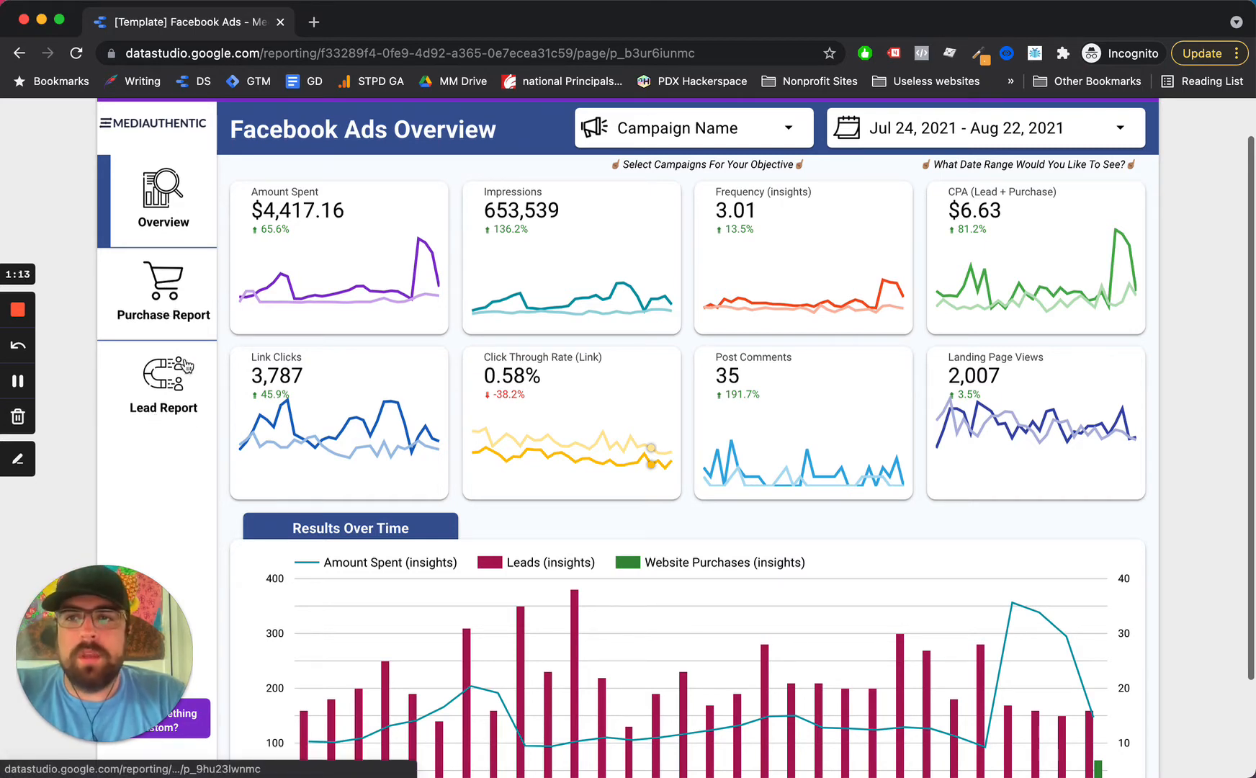
{"action": "left_click", "coordinate": [164, 380]}
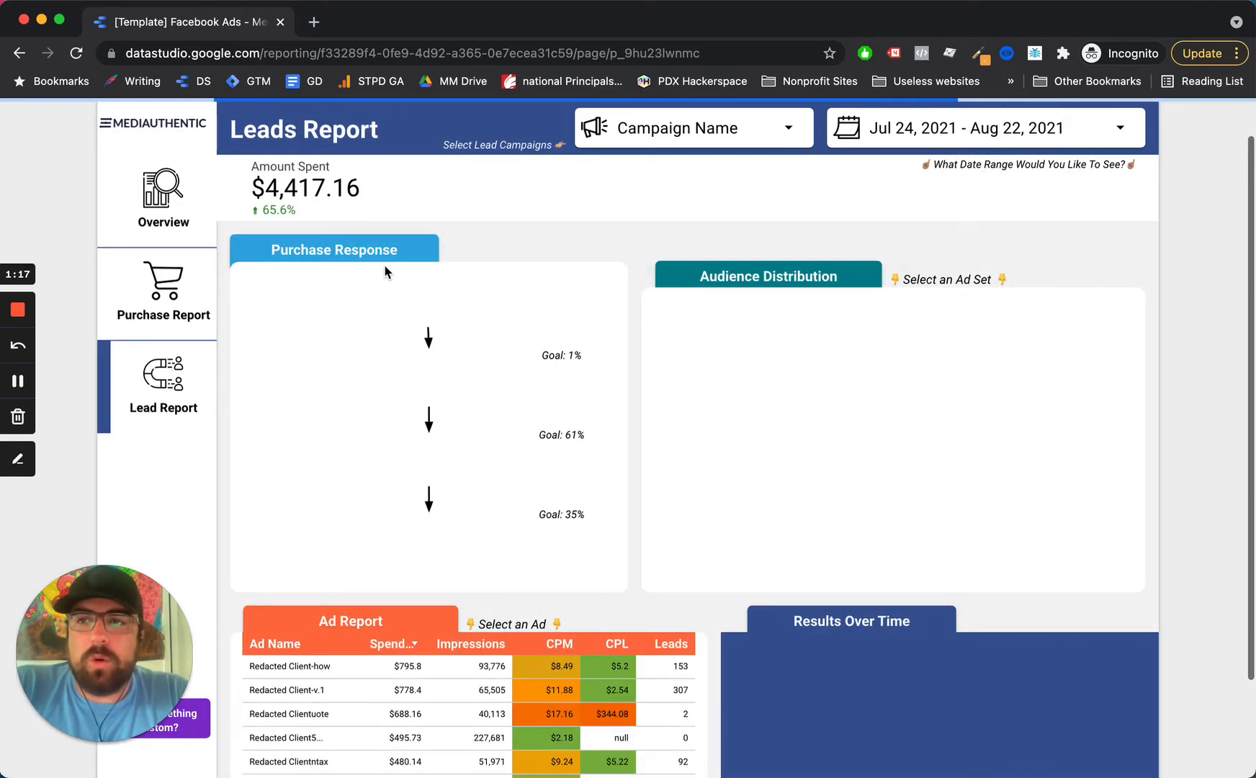
{"action": "mouse_move", "coordinate": [420, 277]}
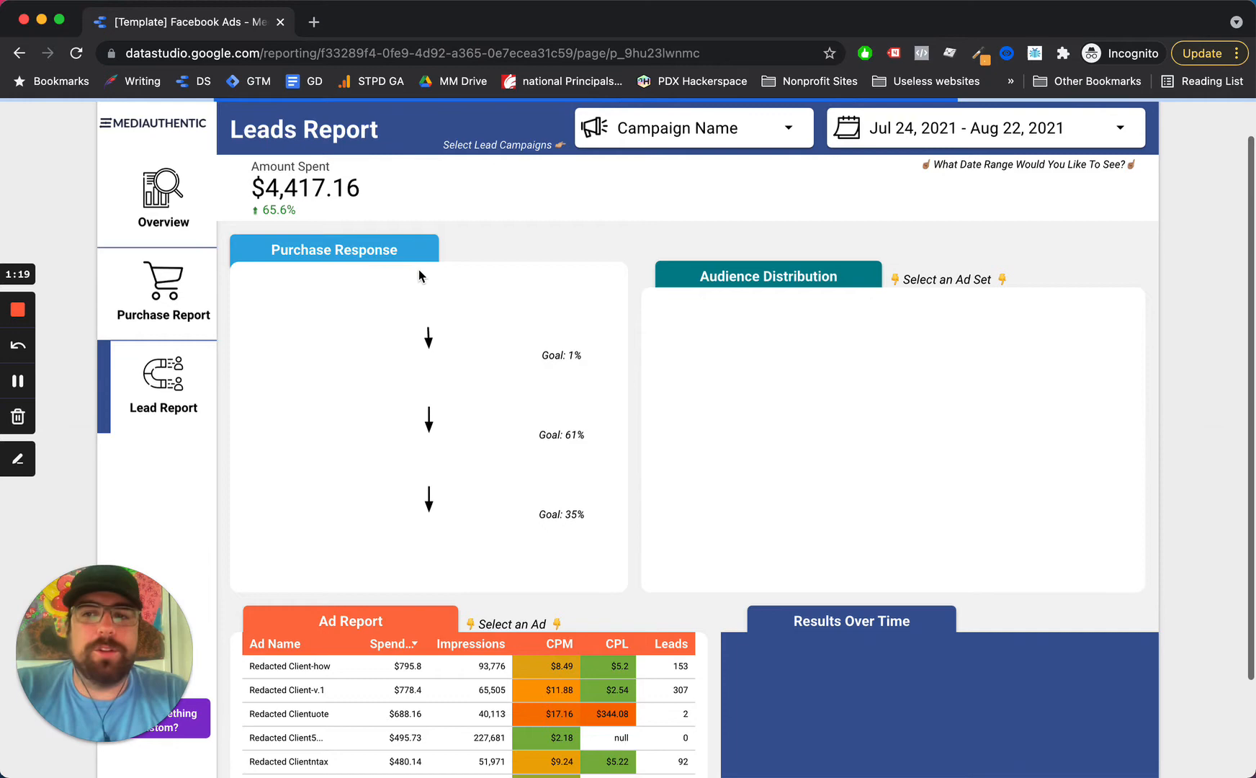
{"action": "mouse_move", "coordinate": [525, 270]}
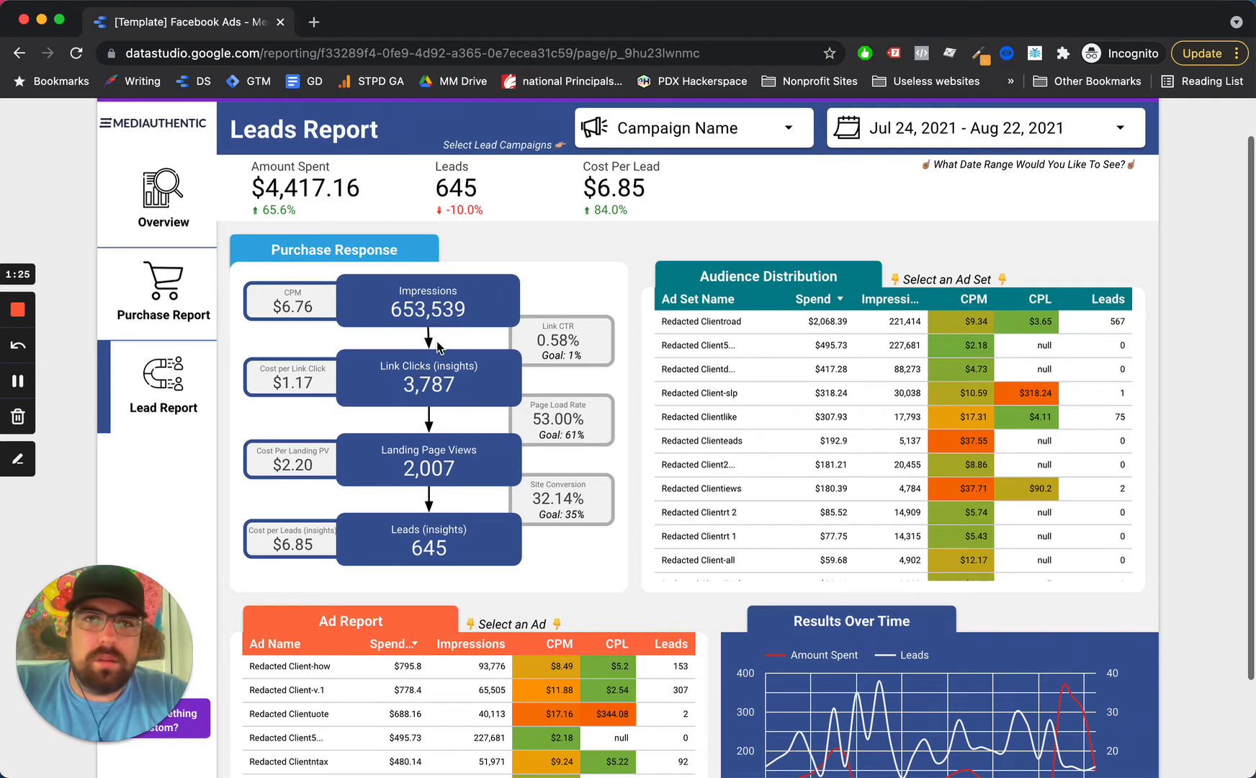
{"action": "mouse_move", "coordinate": [359, 293]}
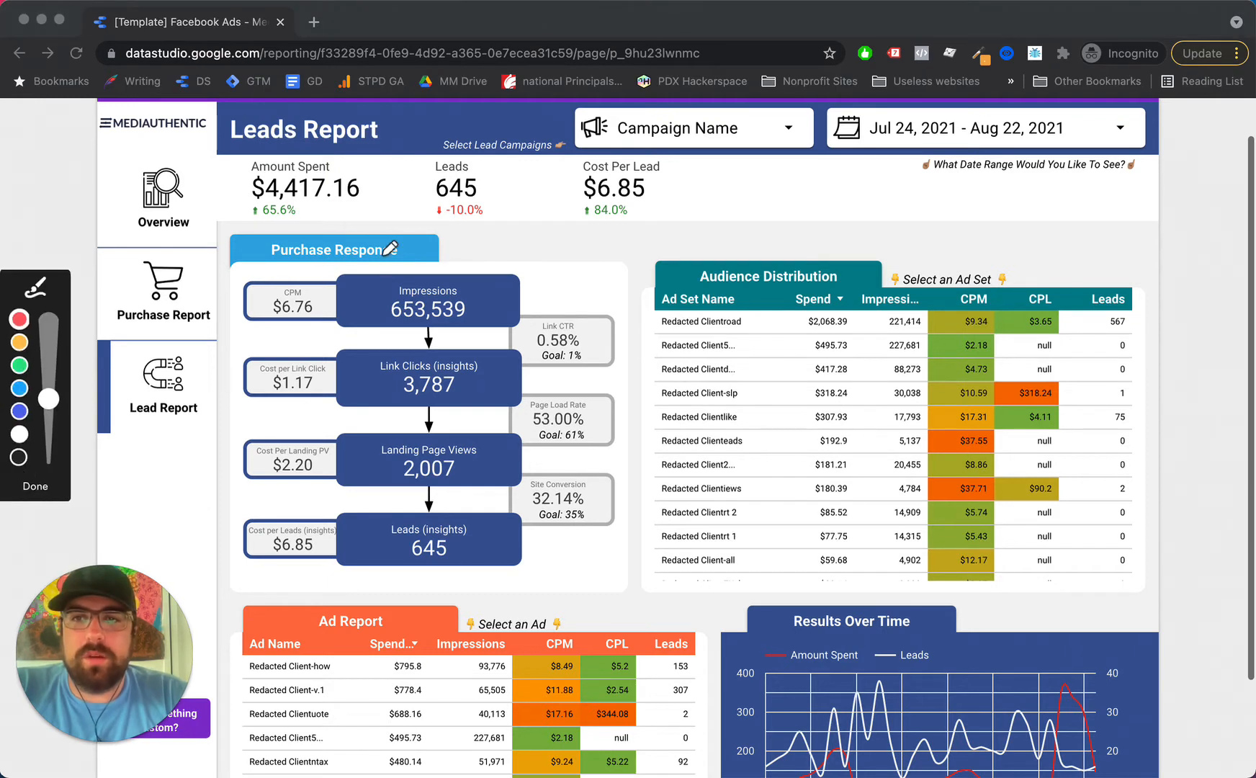
{"action": "left_click_drag", "start_coordinate": [385, 255], "coordinate": [397, 533]}
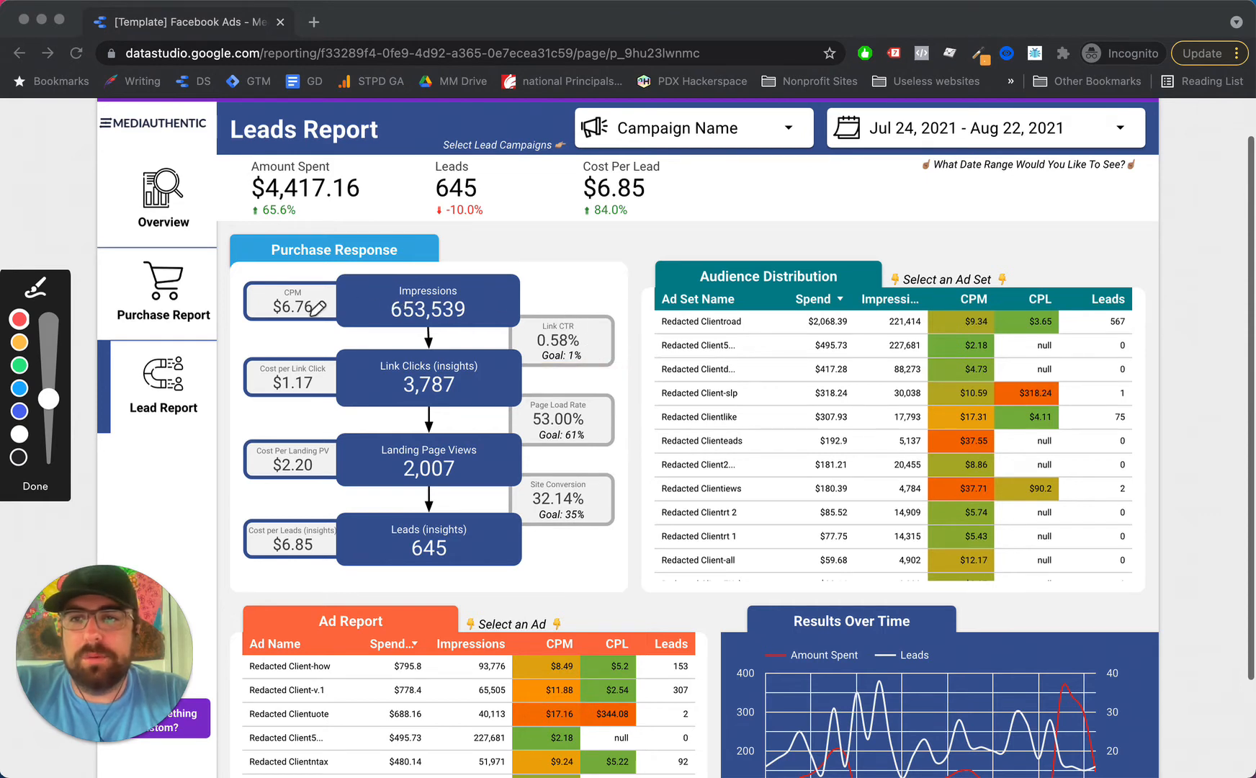
{"action": "left_click_drag", "start_coordinate": [321, 309], "coordinate": [285, 357]}
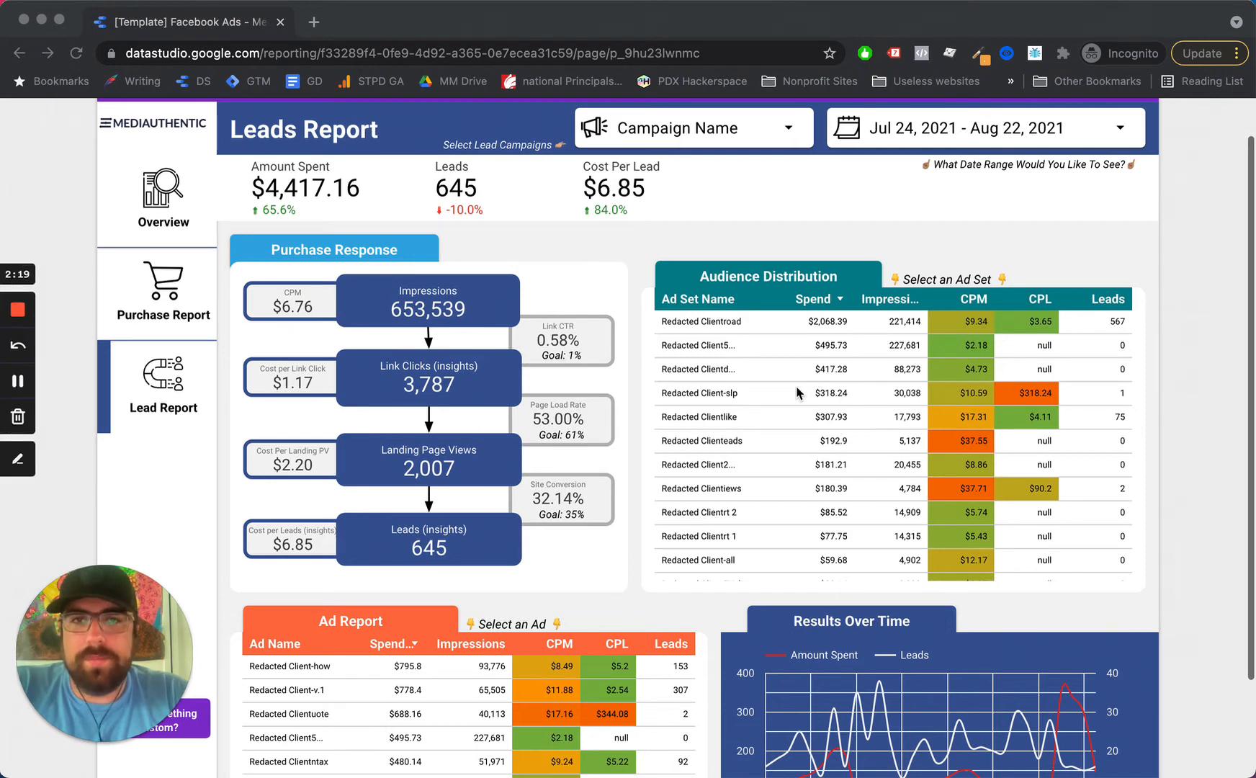
{"action": "mouse_move", "coordinate": [776, 135]}
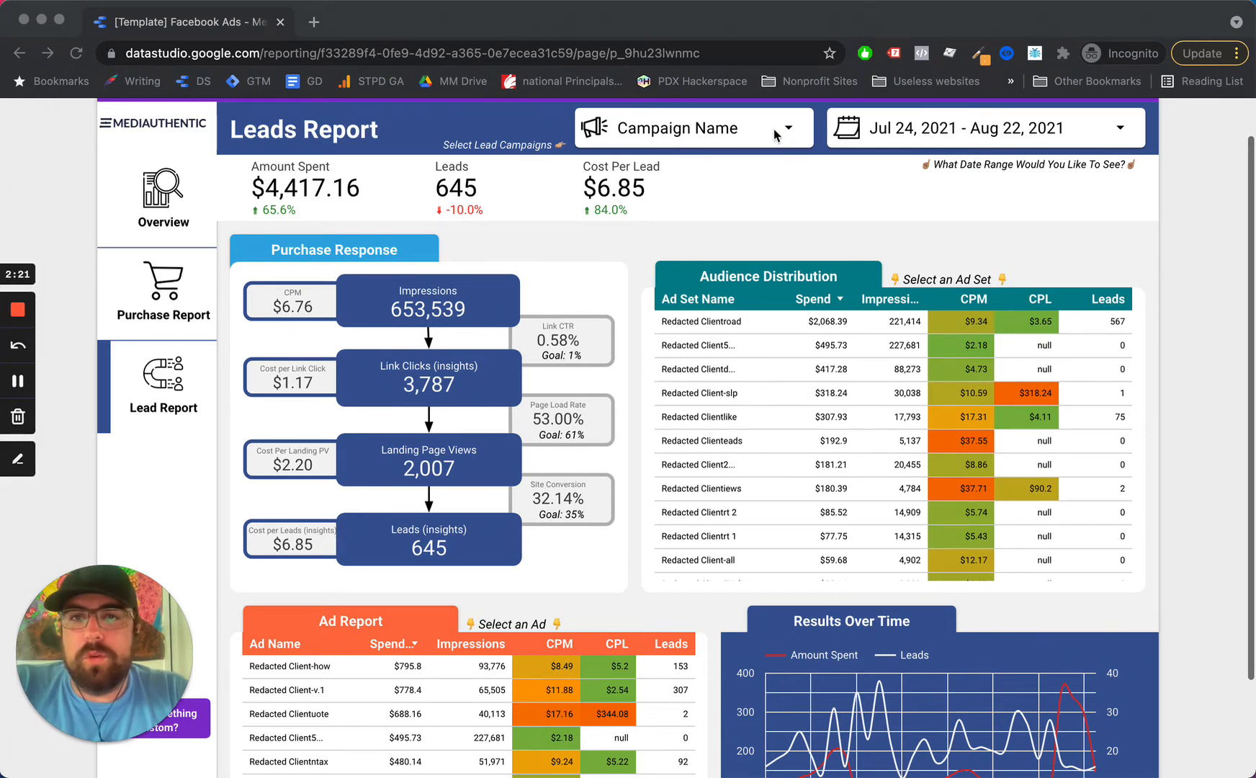
Step: Filter the Leads Report to three lead campaigns via the Campaign Name dropdown ($2,872.05 spent, 642 leads)
{"action": "left_click", "coordinate": [689, 128]}
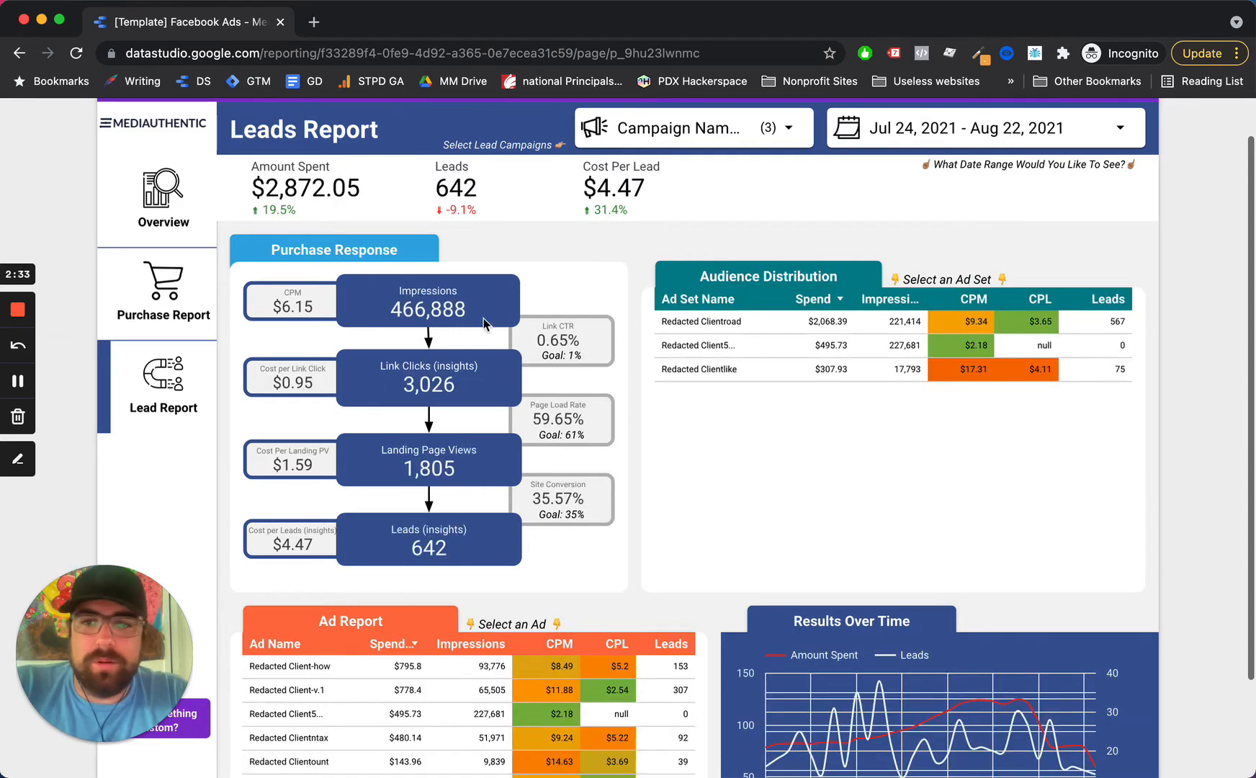
{"action": "mouse_move", "coordinate": [776, 267]}
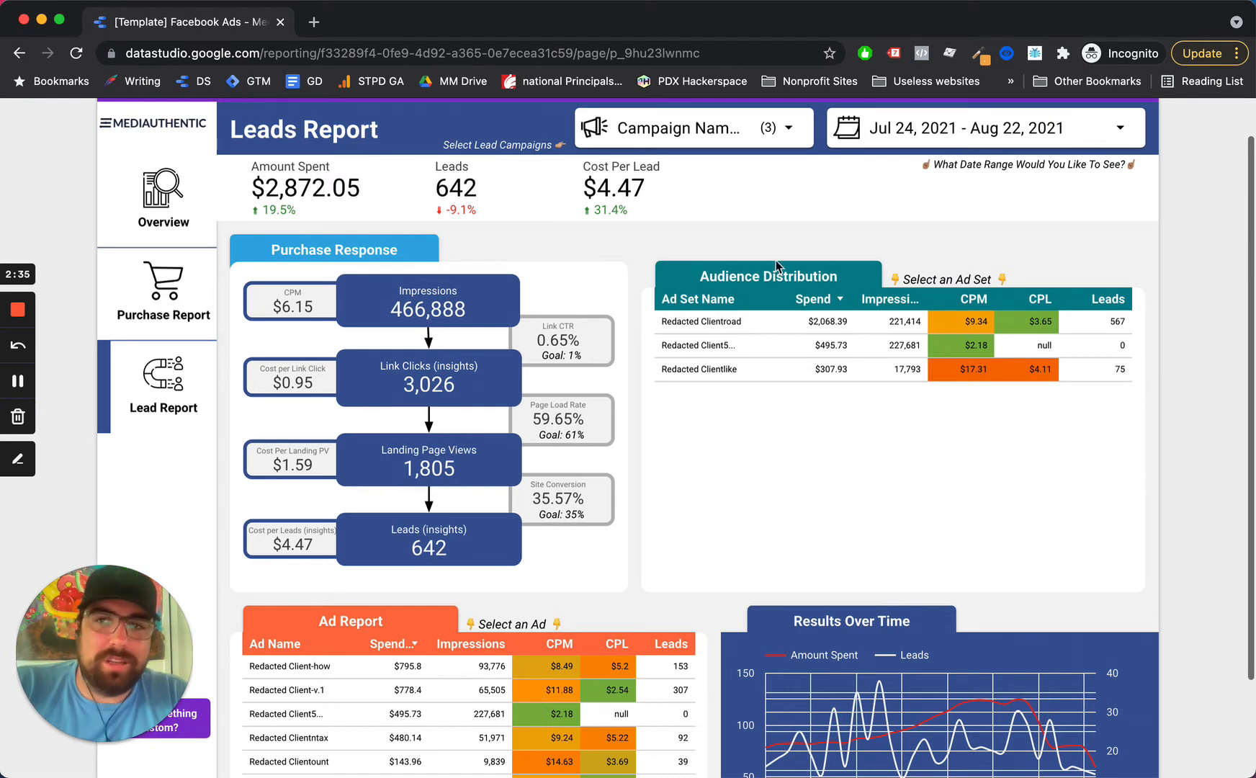
{"action": "mouse_move", "coordinate": [485, 282]}
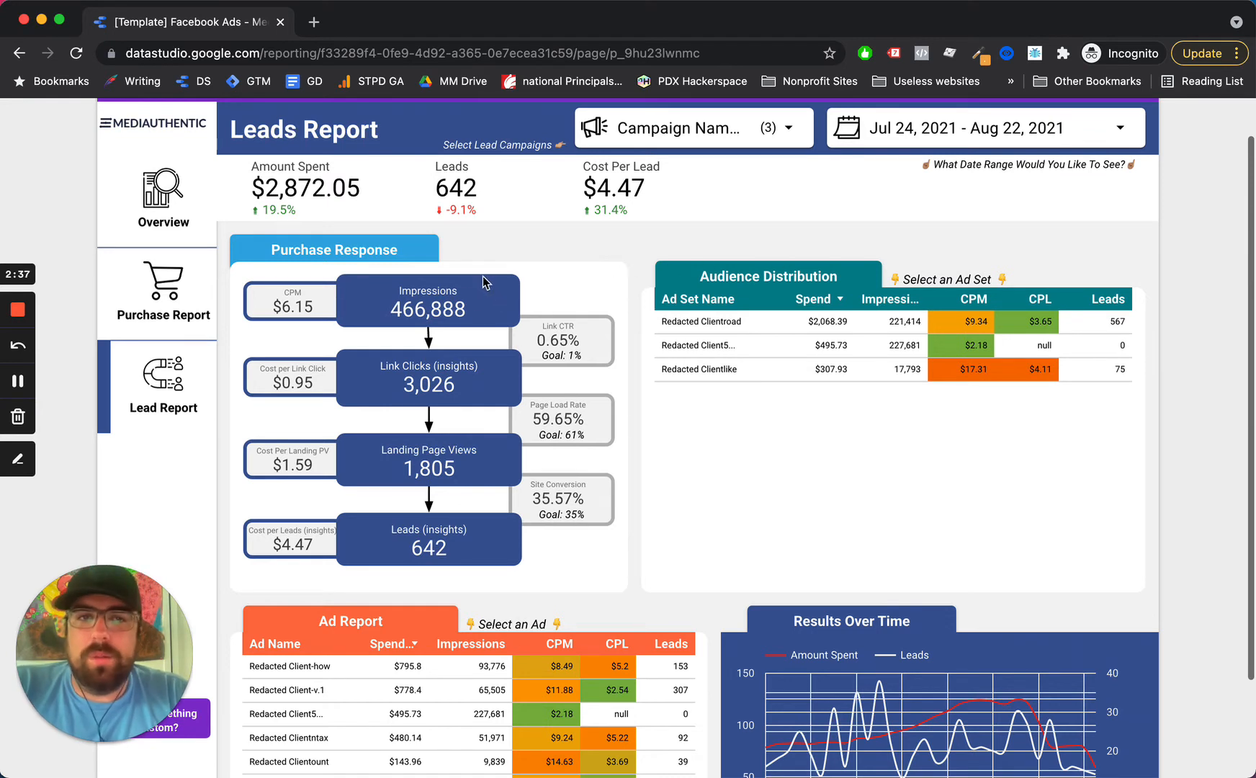
{"action": "mouse_move", "coordinate": [691, 453]}
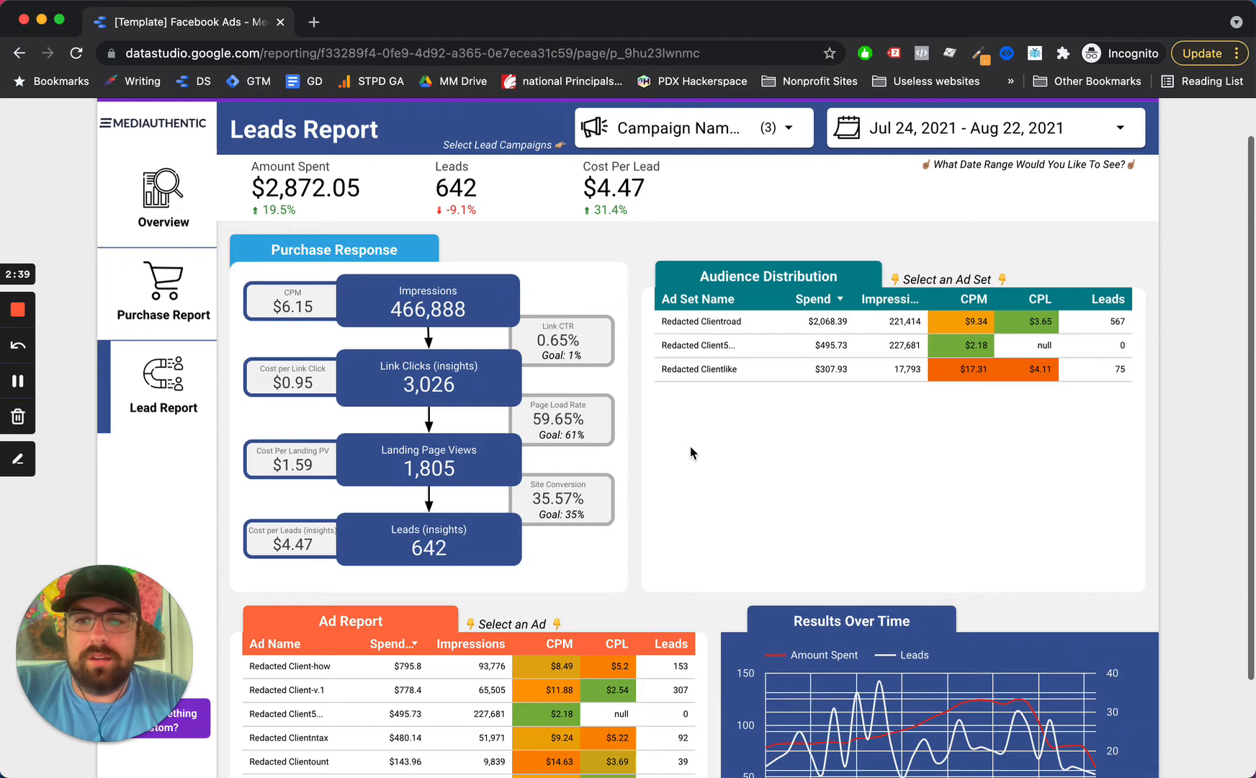
Step: Deselect the highest-spending ad set in the Audience Distribution table, restoring three-campaign totals of 642 leads
{"action": "scroll", "scroll_direction": "down", "scroll_amount": 3}
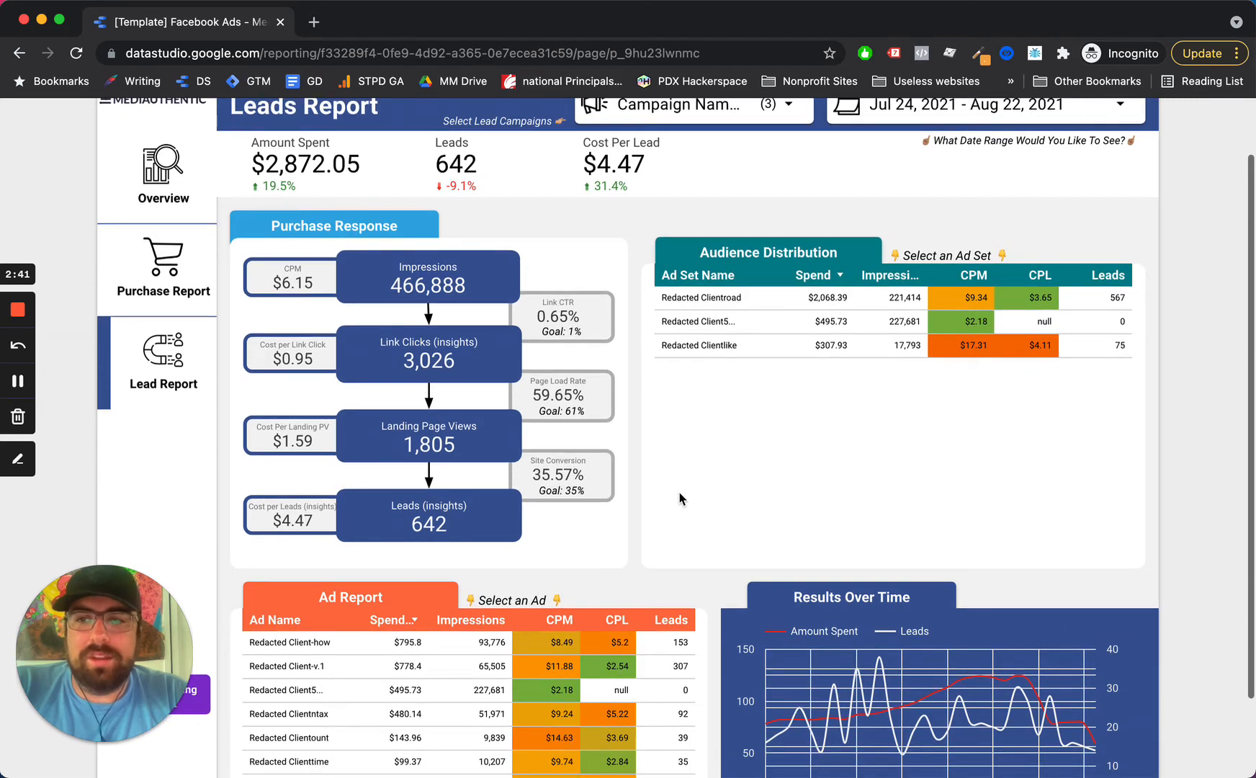
{"action": "scroll", "scroll_direction": "down", "scroll_amount": 3}
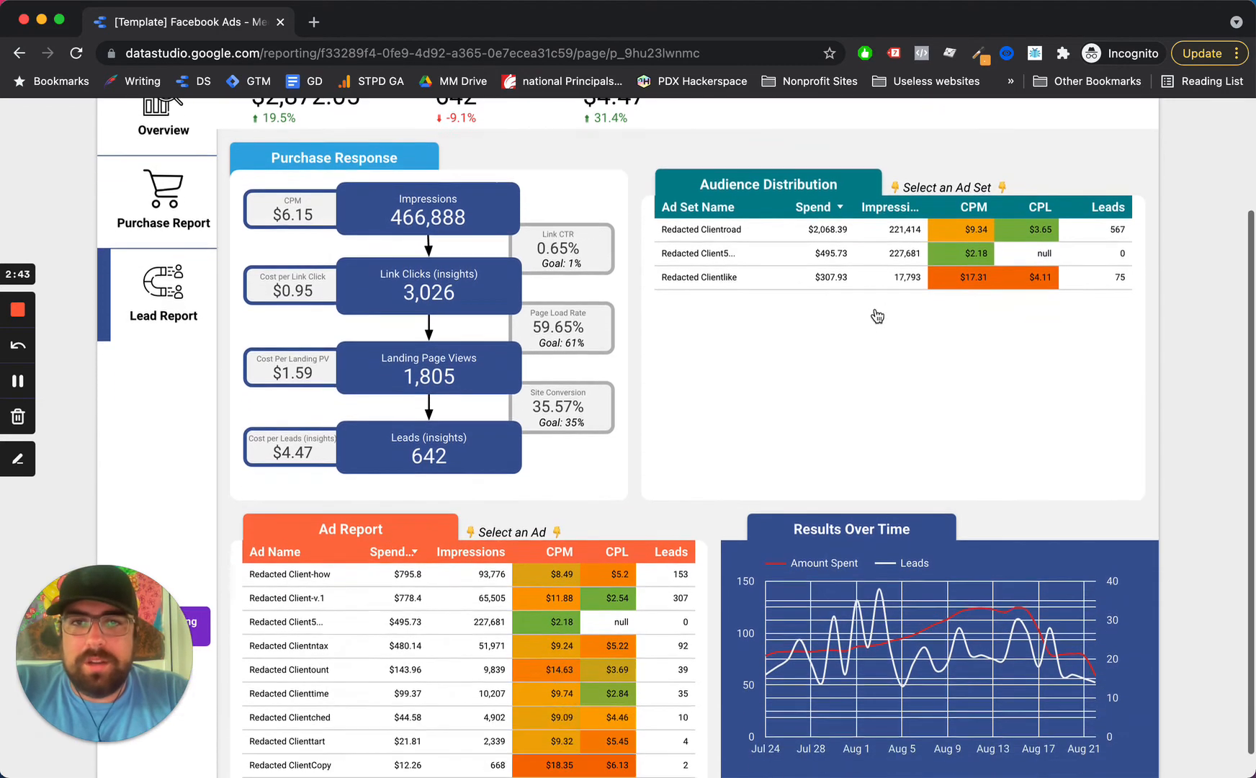
{"action": "scroll", "scroll_direction": "down", "scroll_amount": 3}
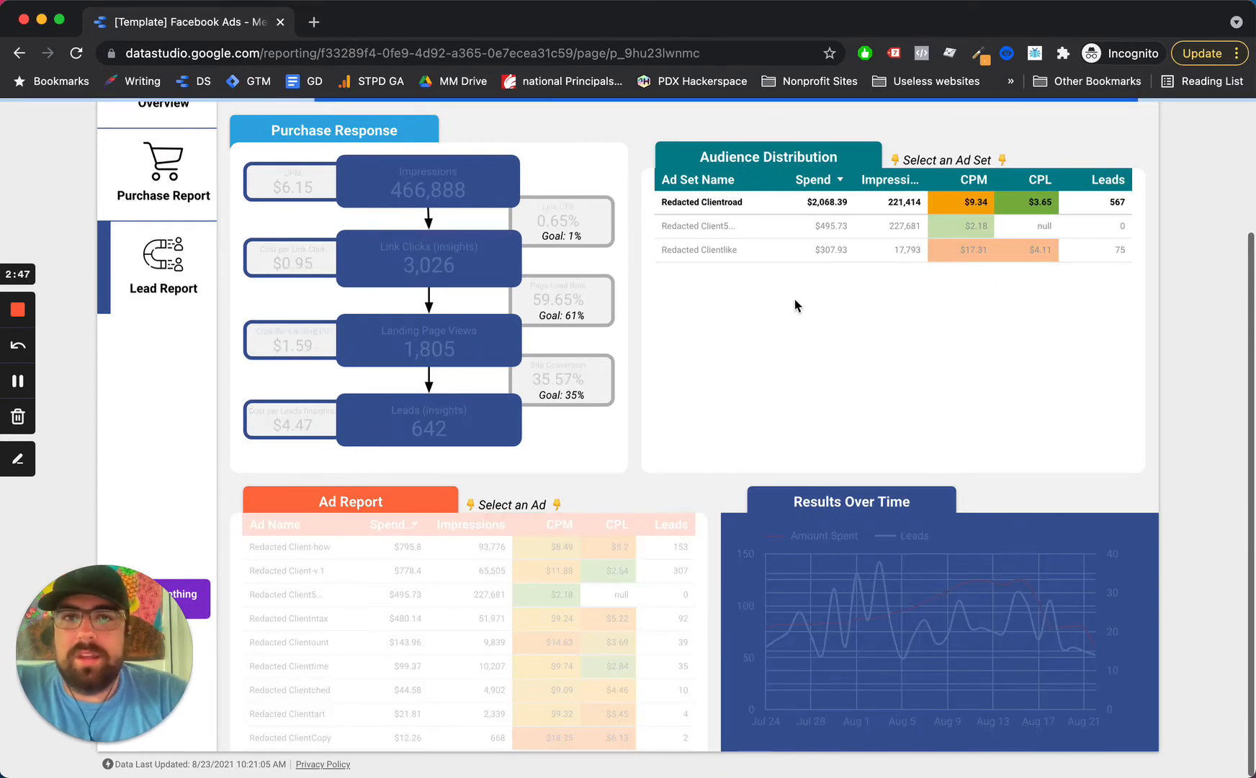
{"action": "left_click", "coordinate": [701, 202]}
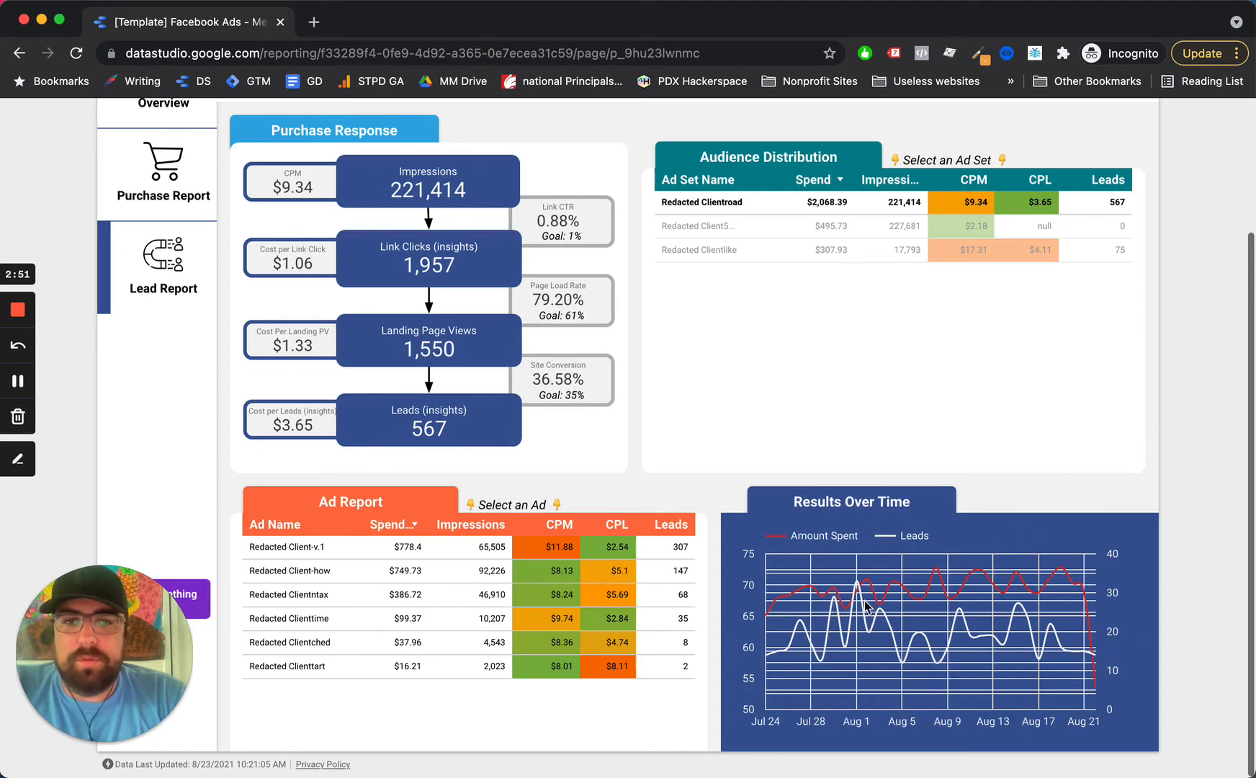
{"action": "mouse_move", "coordinate": [904, 642]}
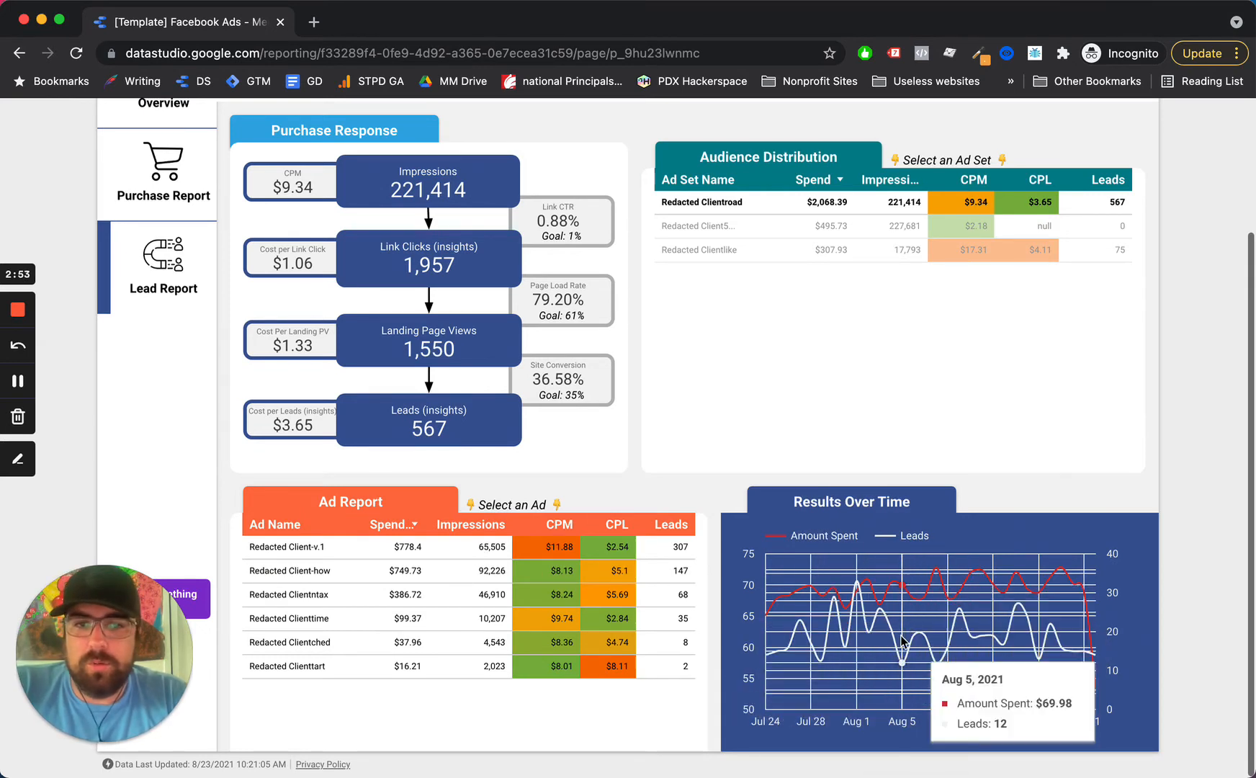
{"action": "mouse_move", "coordinate": [797, 369]}
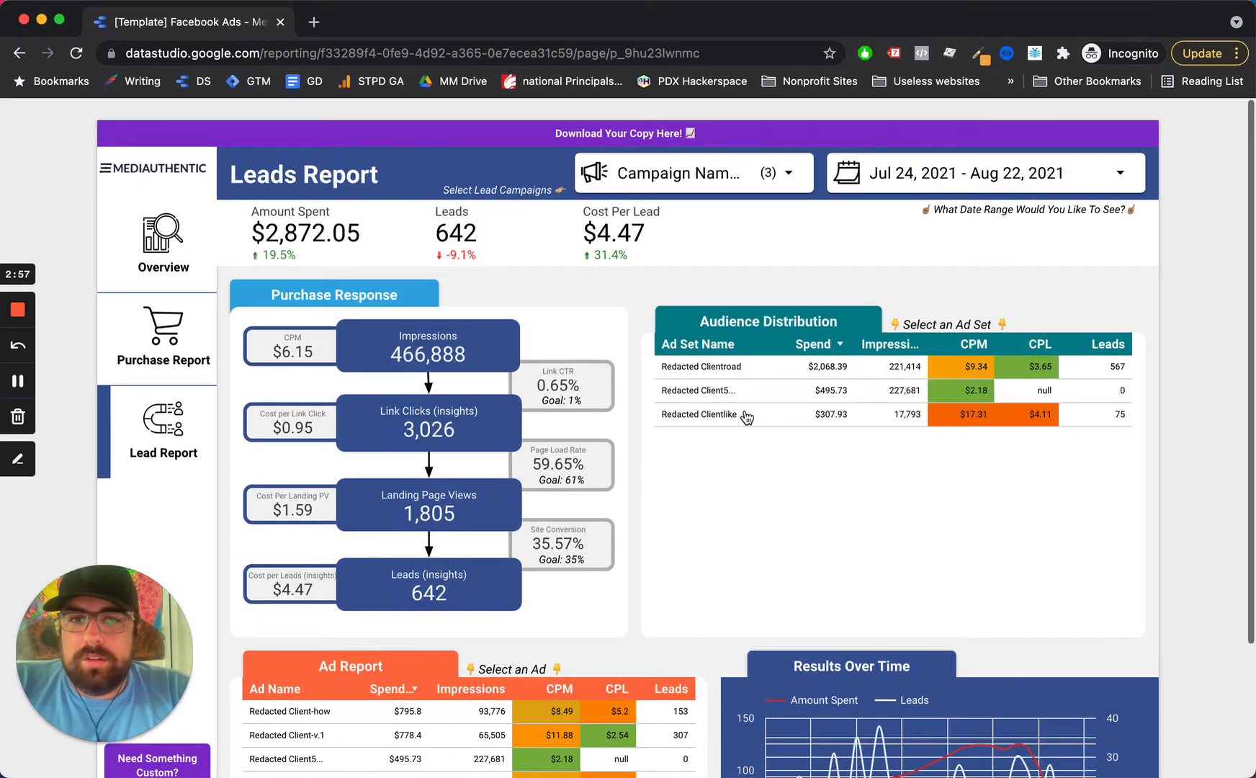
{"action": "scroll", "scroll_direction": "down", "scroll_amount": 3}
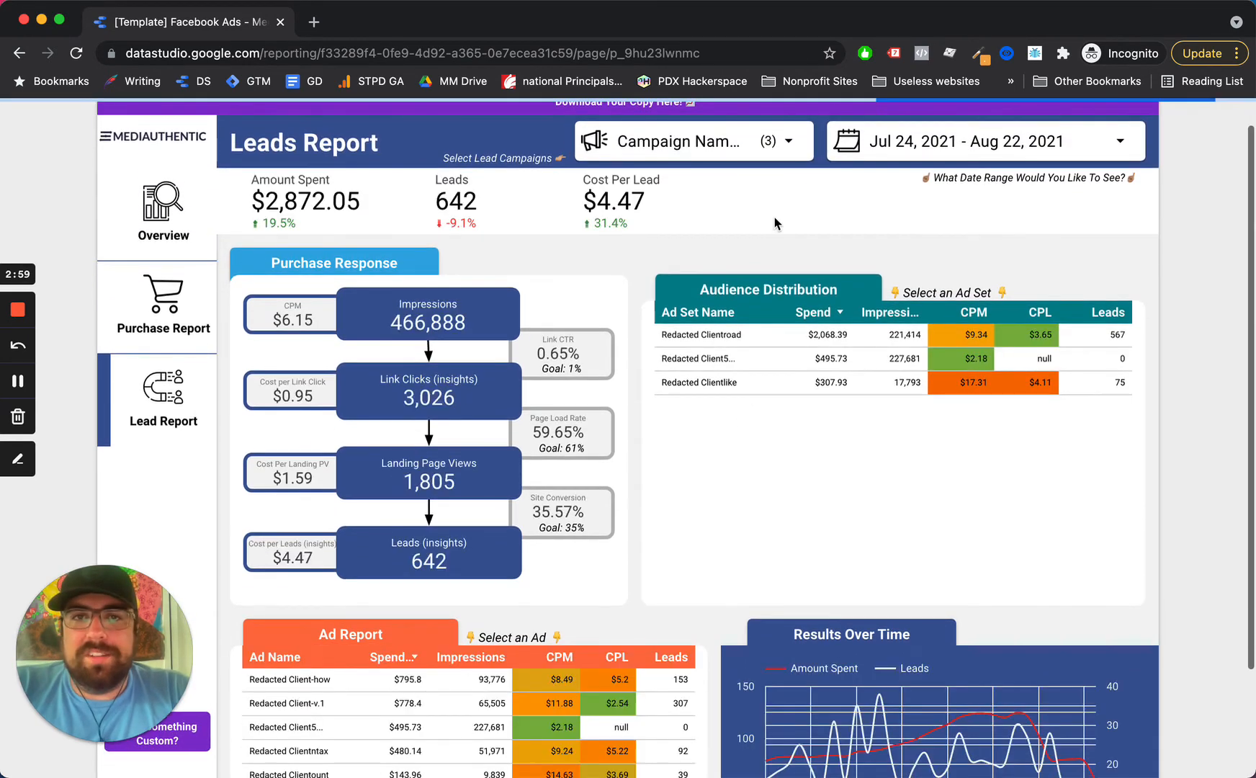
Step: Clear the Campaign Name selection so the Leads Report covers all campaigns (645 leads, $4,417.16 spent)
{"action": "left_click", "coordinate": [693, 141]}
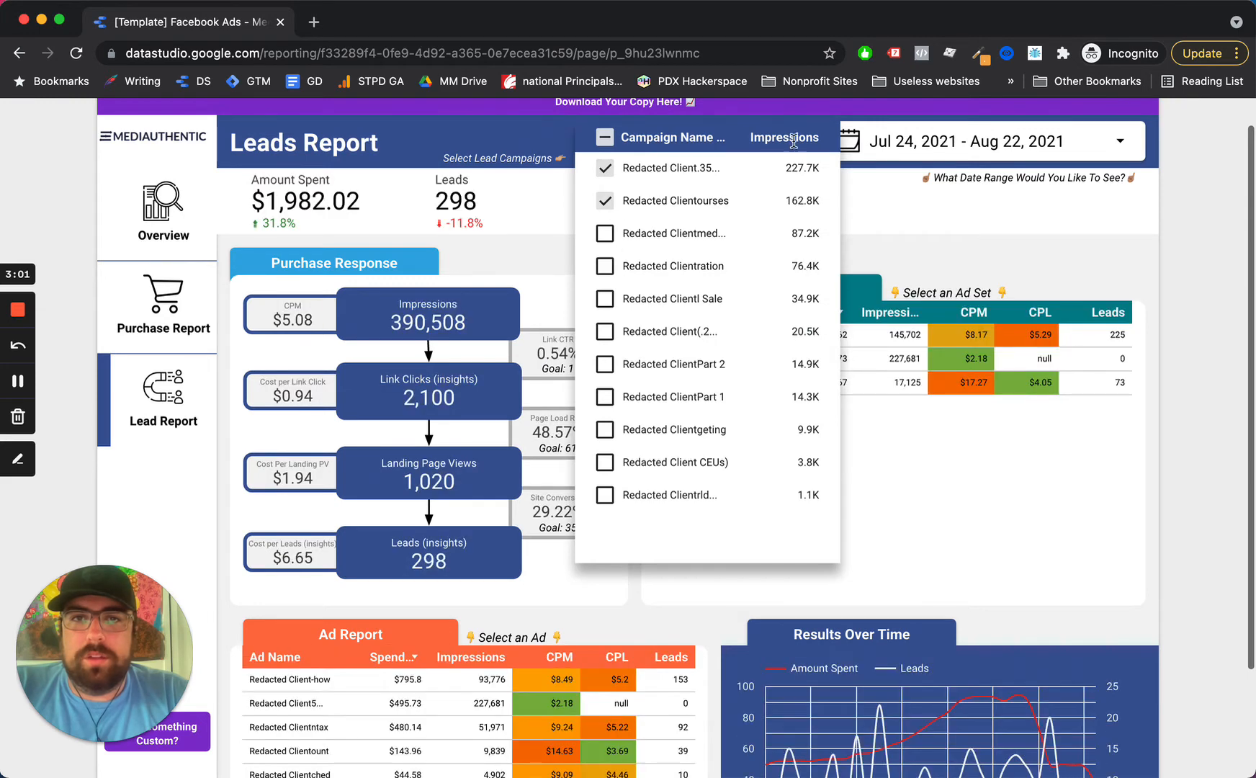
{"action": "left_click", "coordinate": [606, 137]}
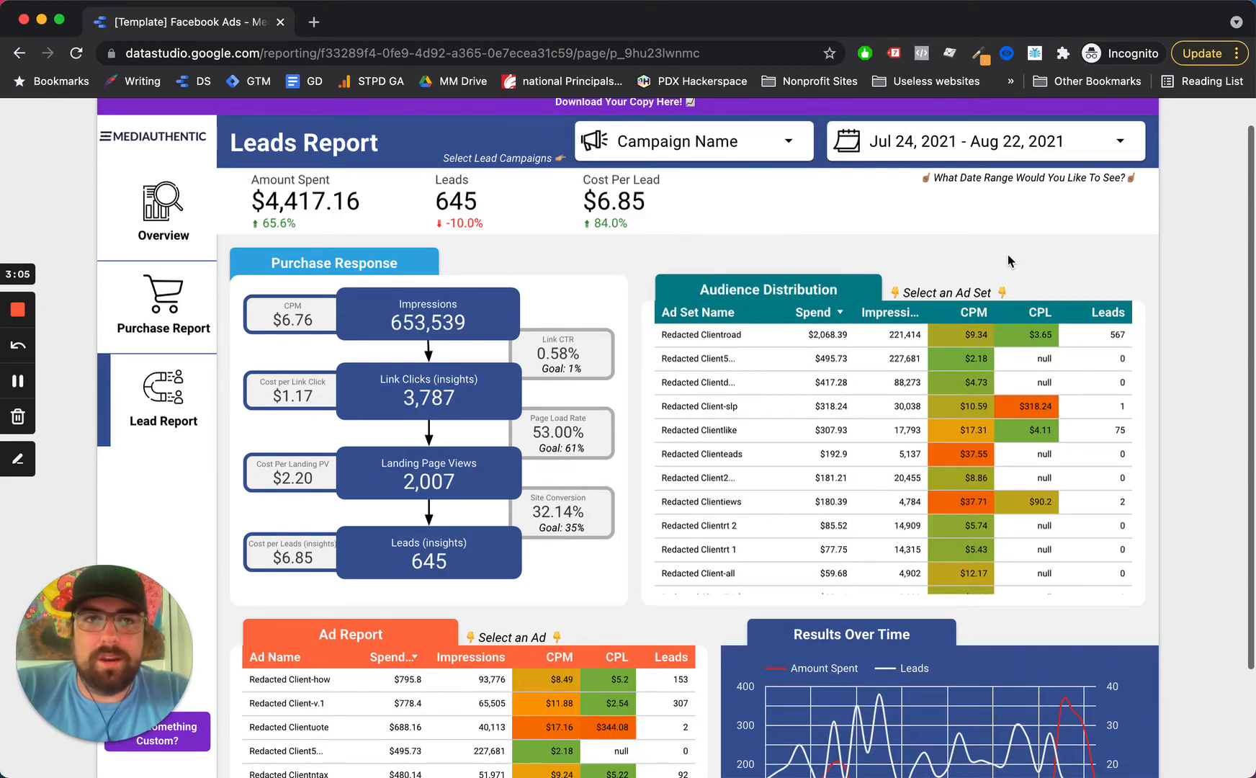
{"action": "scroll", "scroll_direction": "down", "scroll_amount": 3}
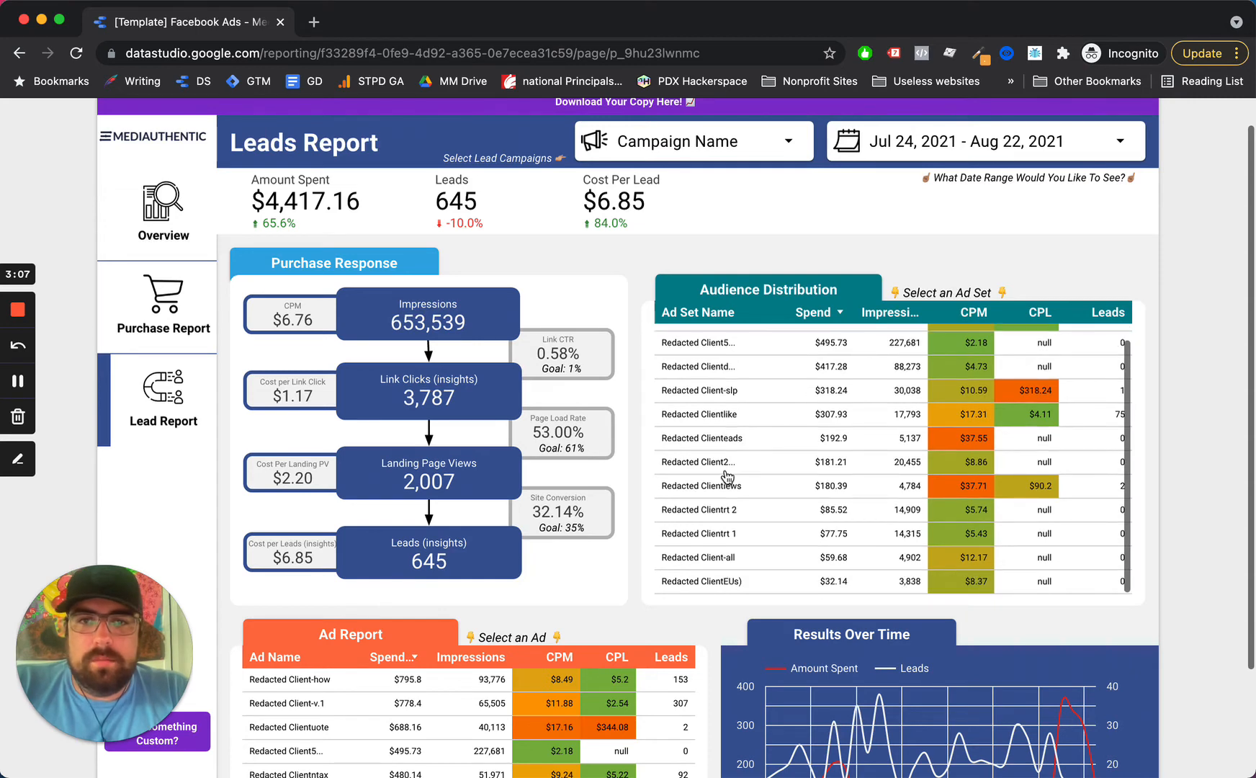
{"action": "scroll", "scroll_direction": "down", "scroll_amount": 3}
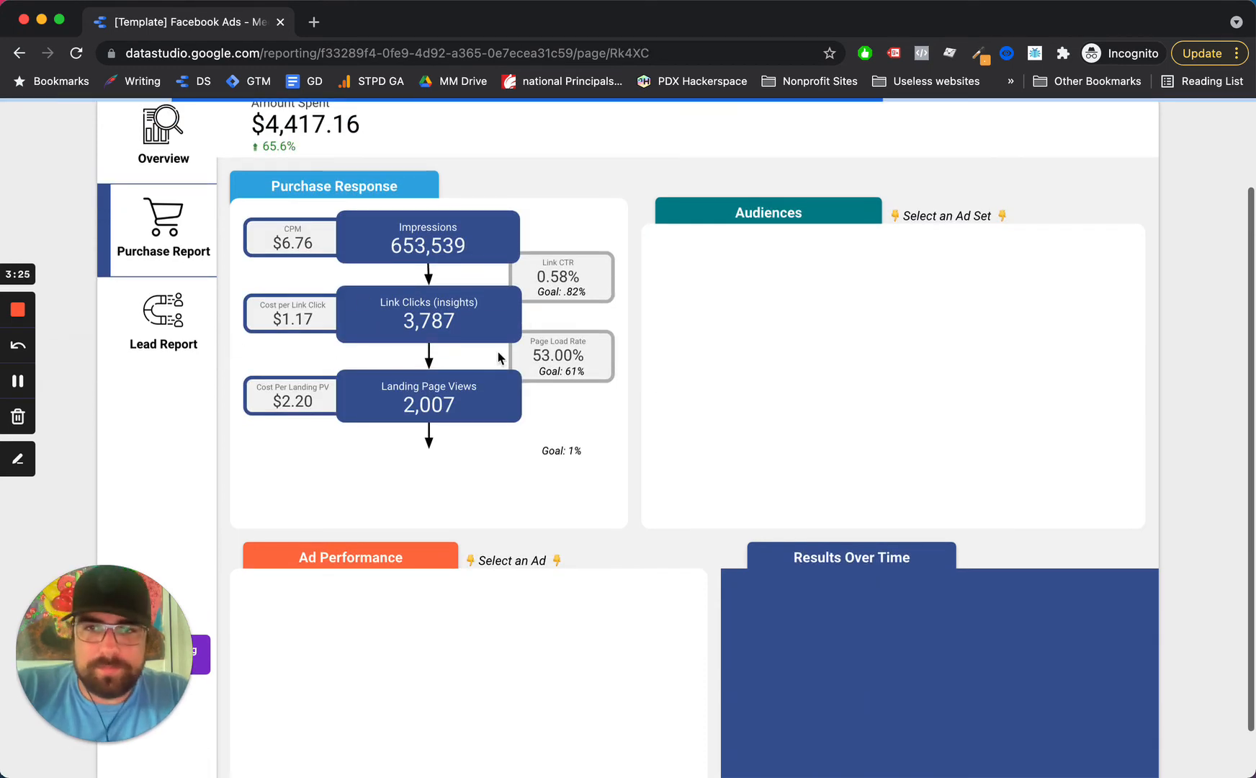
Step: Scroll through the Purchase Report showing 21 web purchases at $210.34 and $2,648.99 purchase value
{"action": "scroll", "scroll_direction": "up", "scroll_amount": 3}
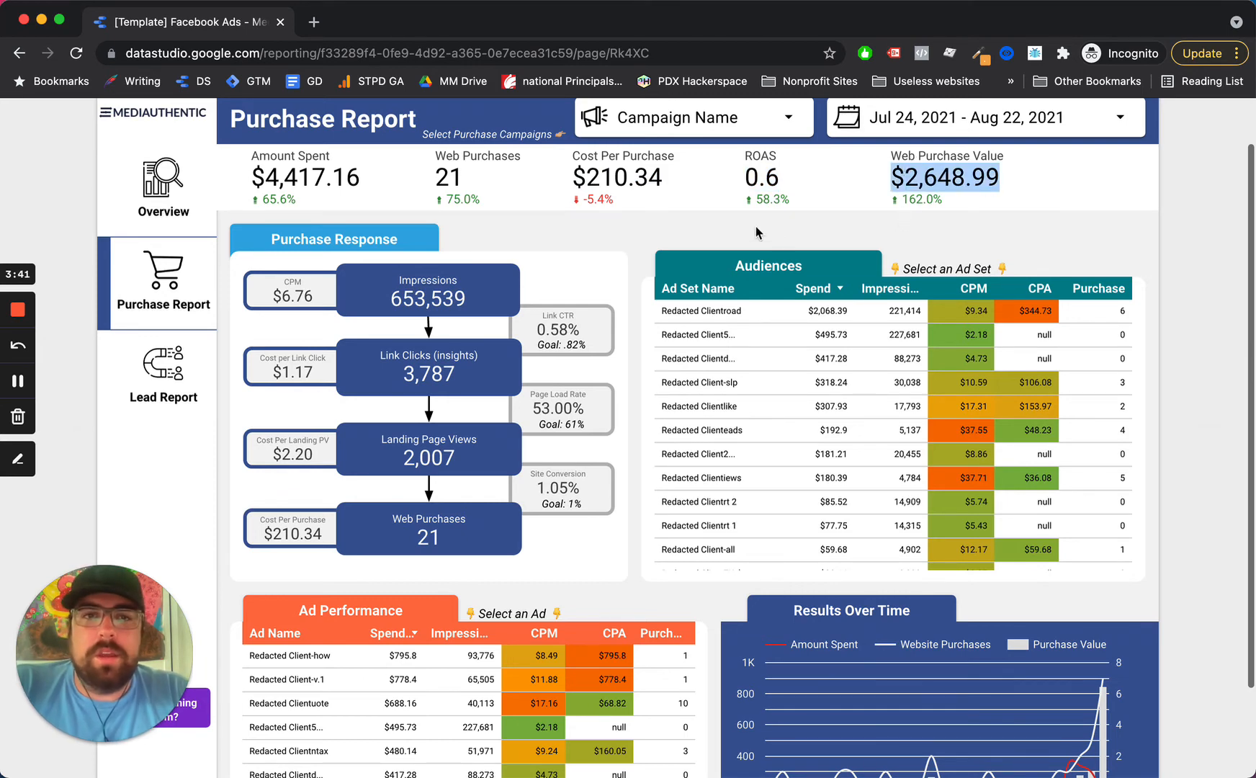
{"action": "scroll", "scroll_direction": "down", "scroll_amount": 3}
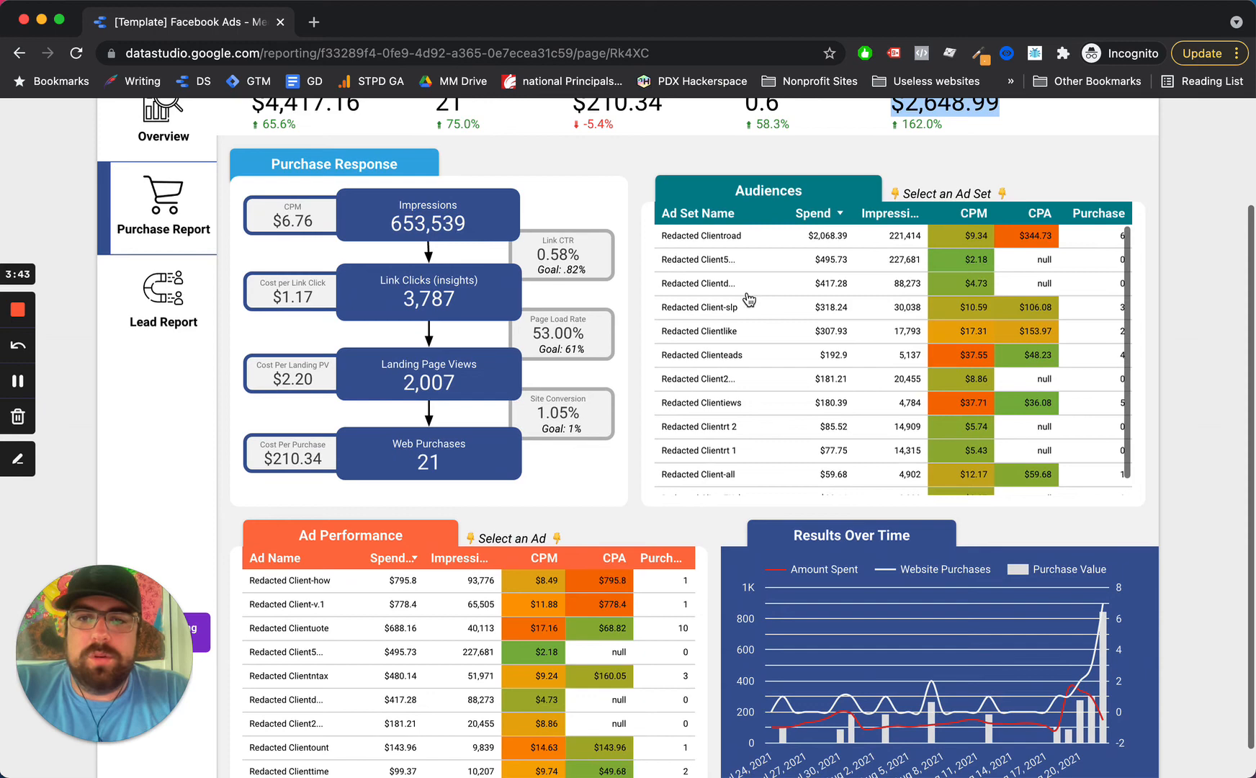
{"action": "mouse_move", "coordinate": [765, 413]}
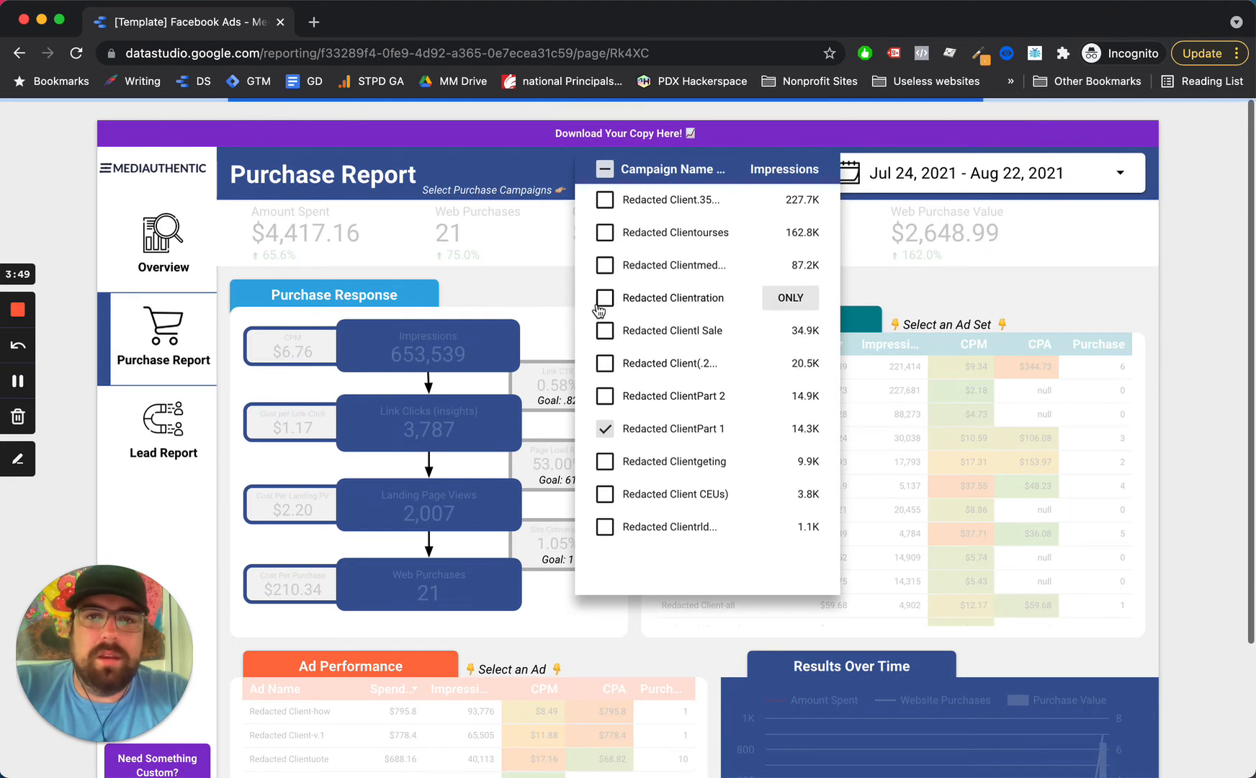
Step: Add a third campaign to the Purchase Report filter and highlight the $192.24 cost per purchase
{"action": "left_click", "coordinate": [605, 298]}
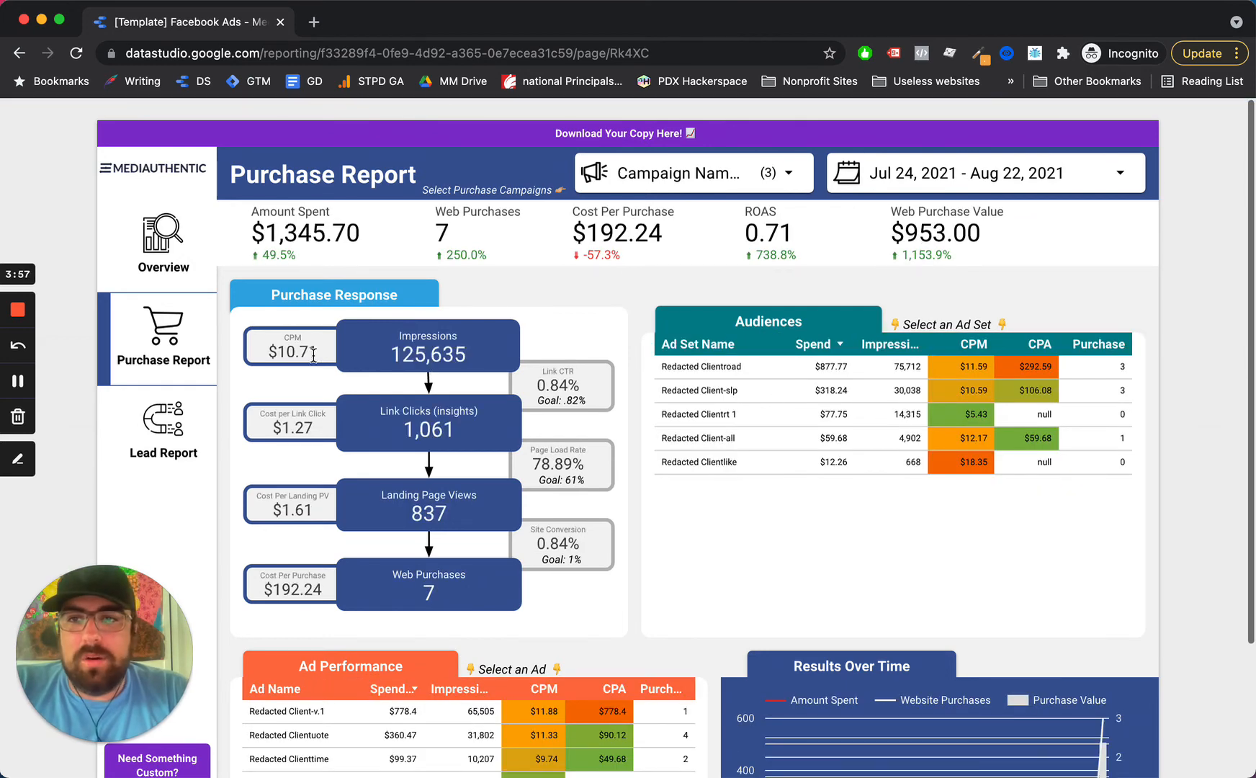
{"action": "double_click", "coordinate": [295, 427]}
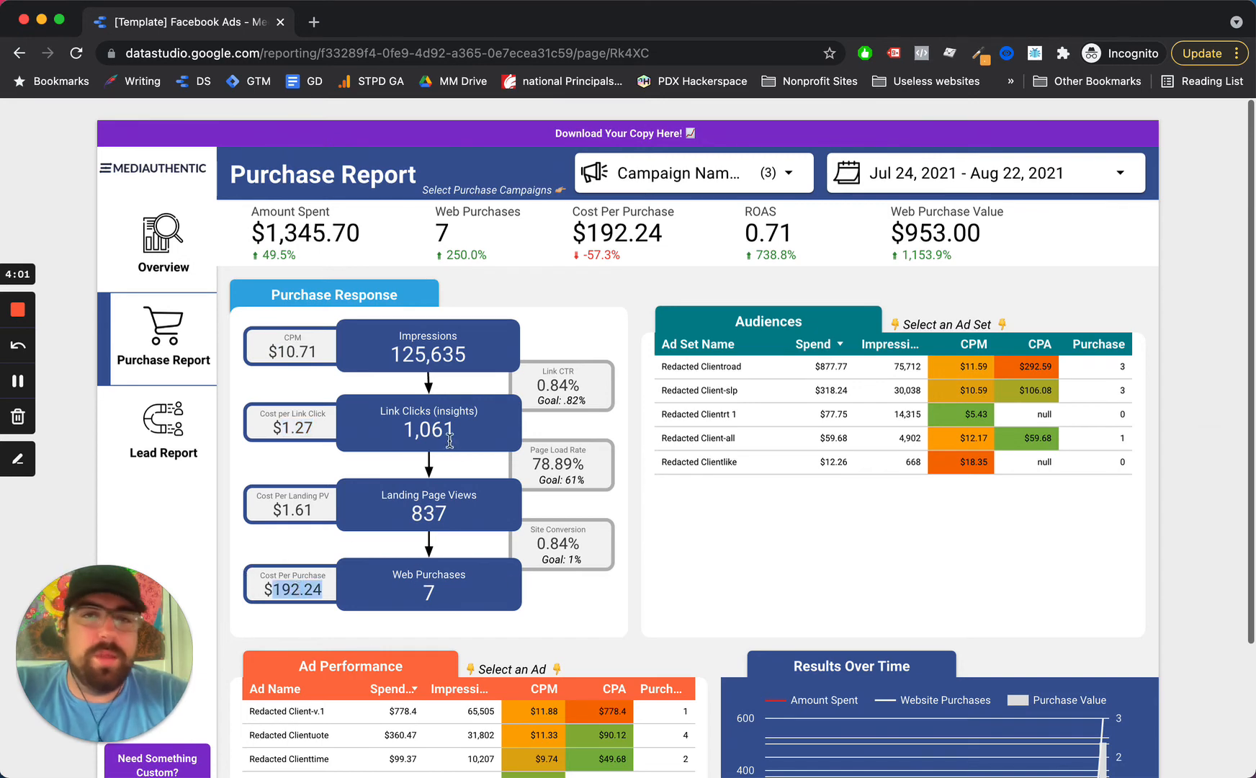
{"action": "scroll", "scroll_direction": "down", "scroll_amount": 3}
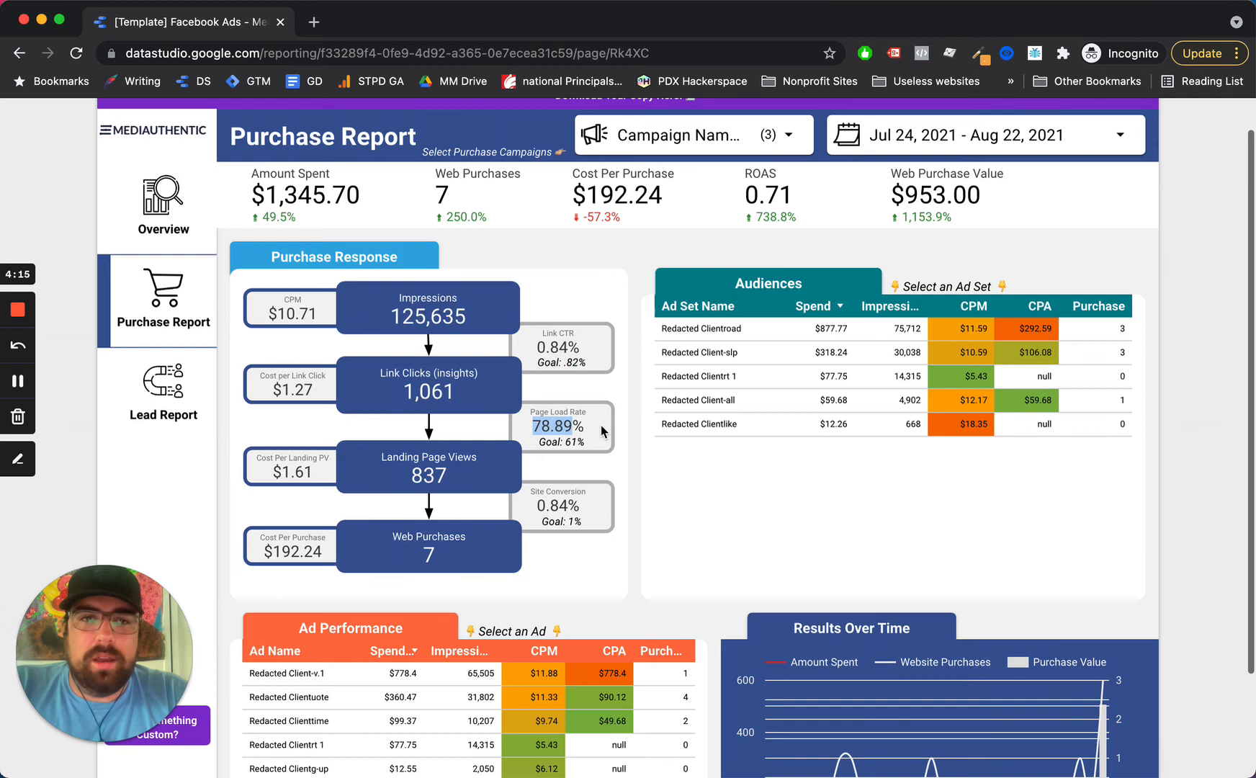
{"action": "mouse_move", "coordinate": [449, 433]}
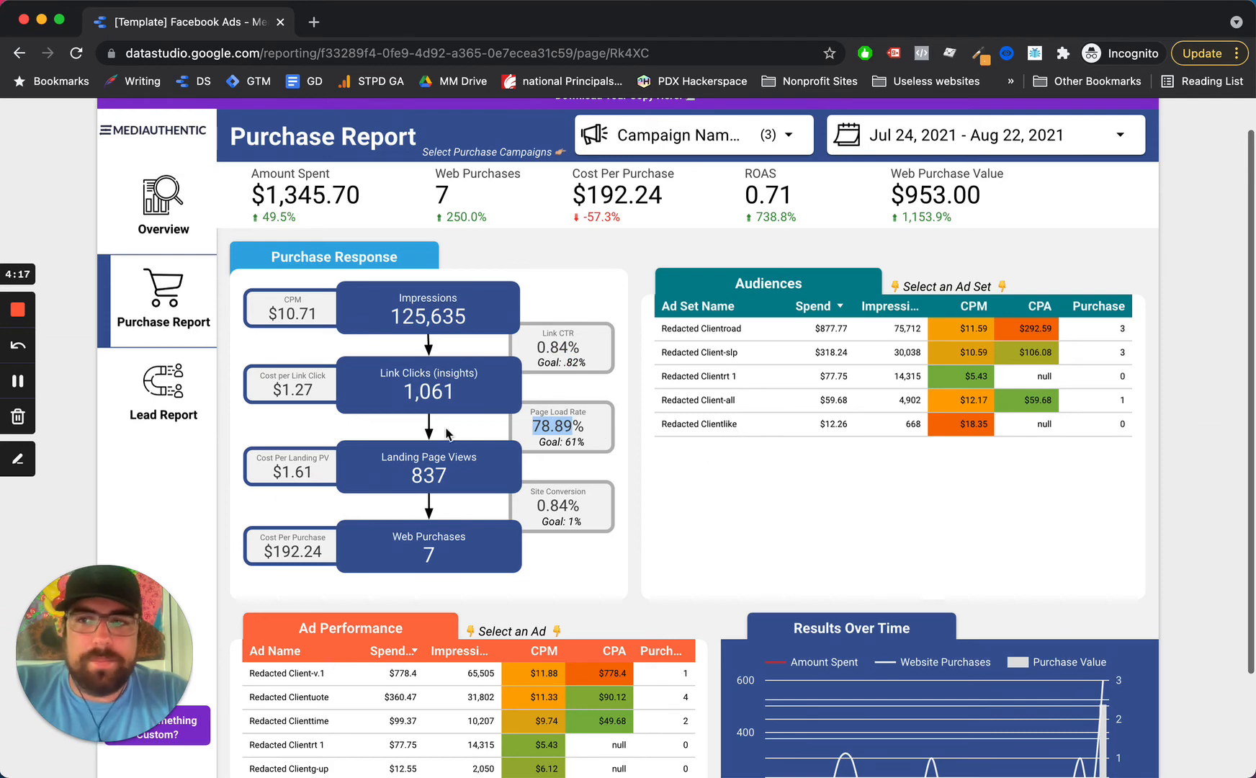
{"action": "scroll", "scroll_direction": "down", "scroll_amount": 3}
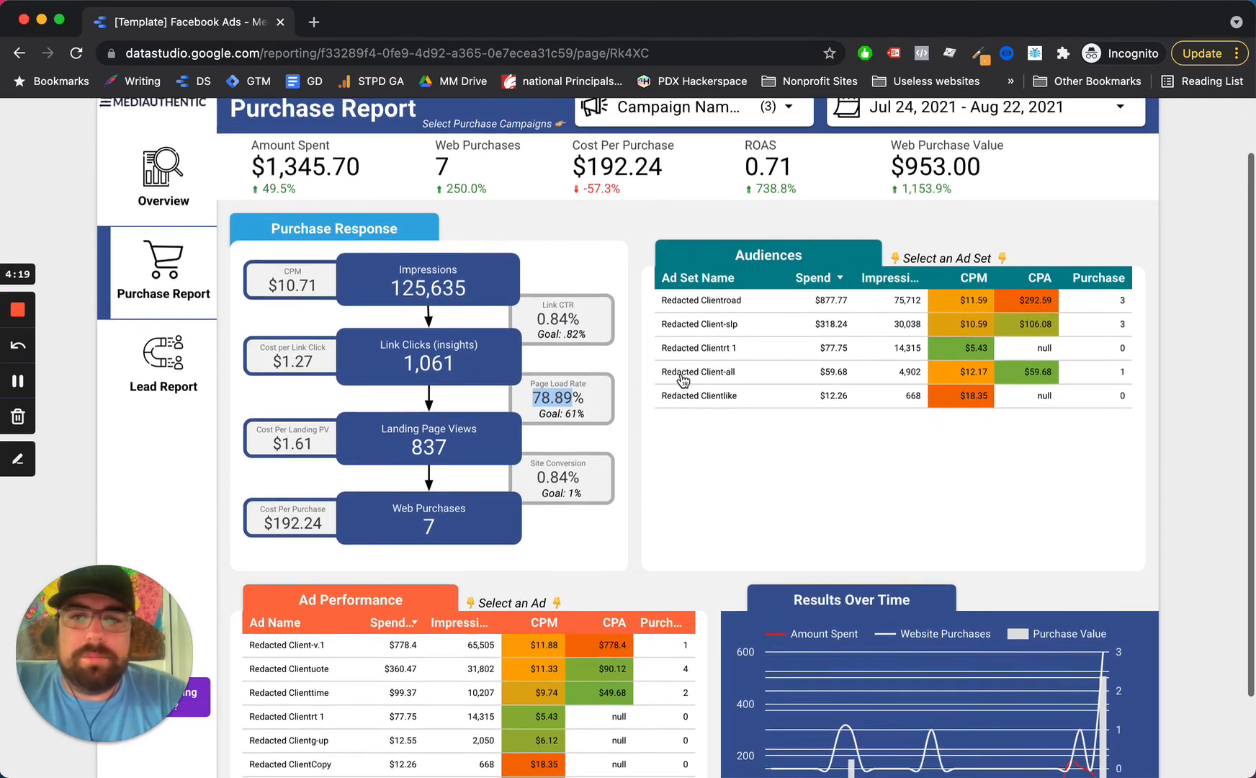
{"action": "scroll", "scroll_direction": "down", "scroll_amount": 3}
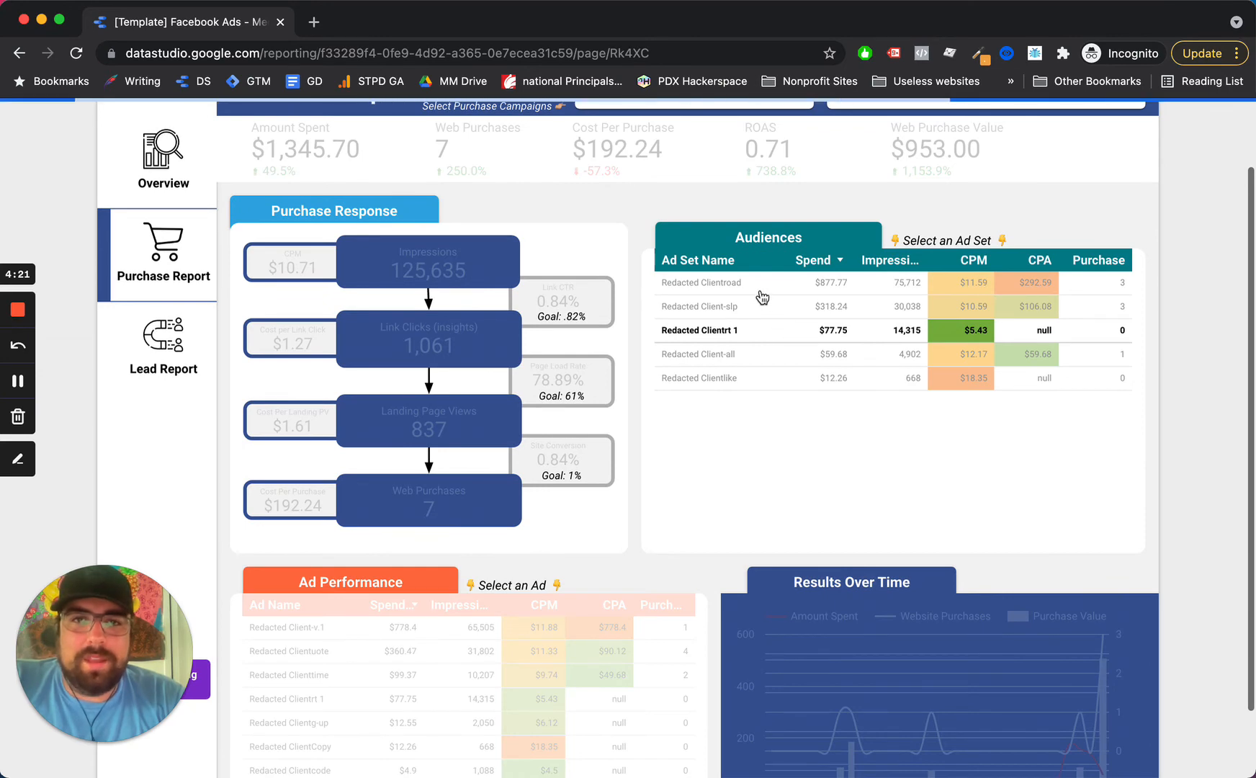
{"action": "left_click", "coordinate": [700, 330]}
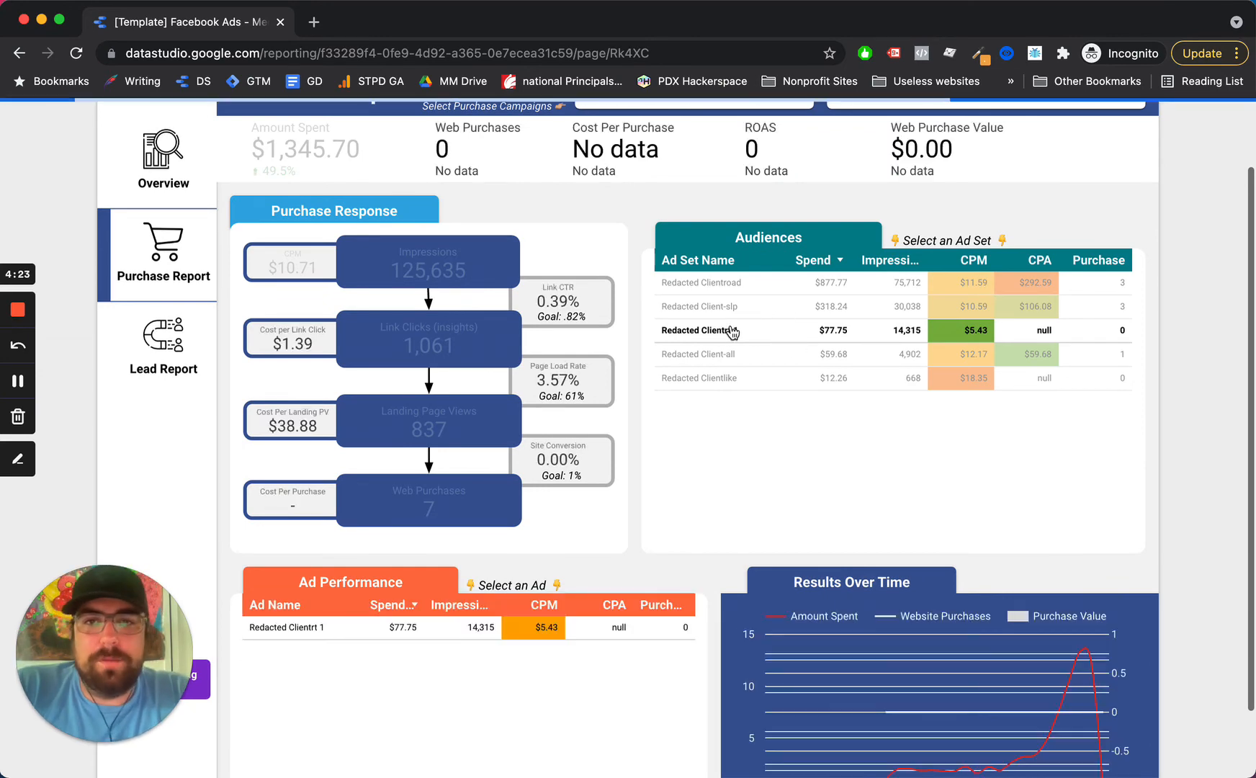
{"action": "left_click", "coordinate": [697, 329]}
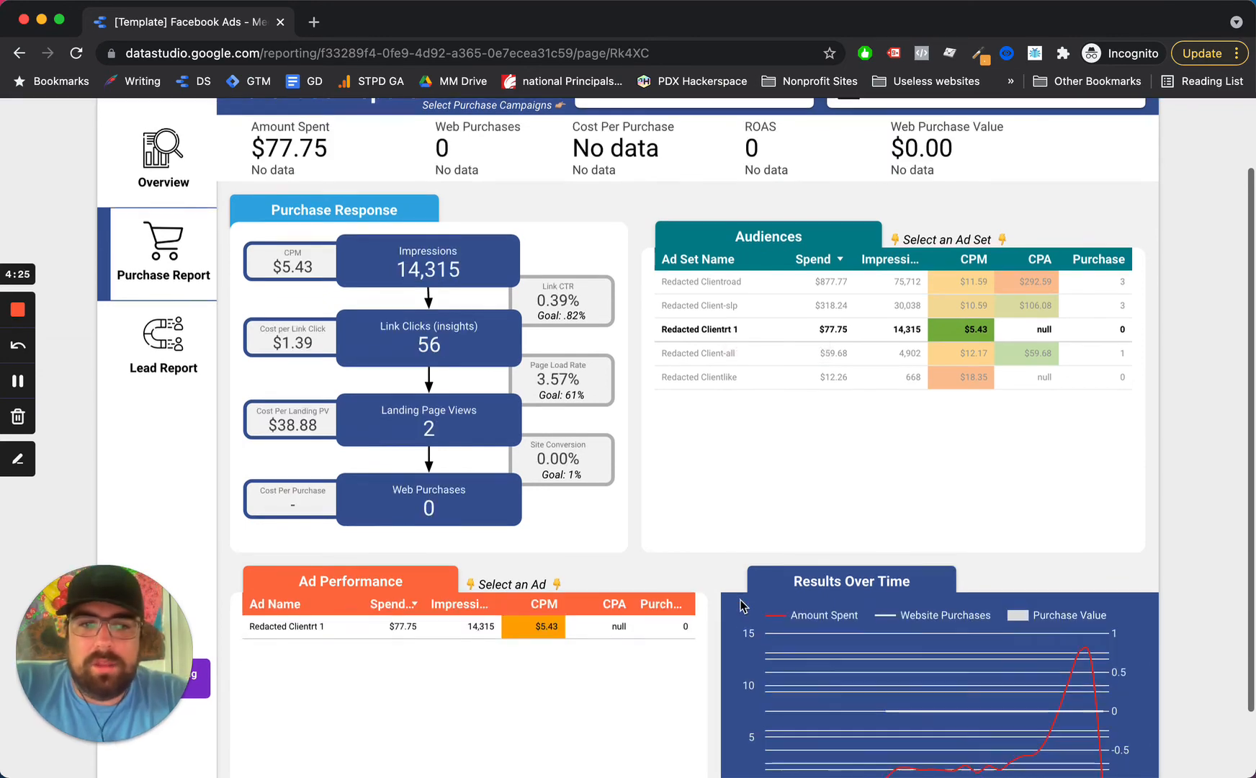
{"action": "scroll", "scroll_direction": "down", "scroll_amount": 3}
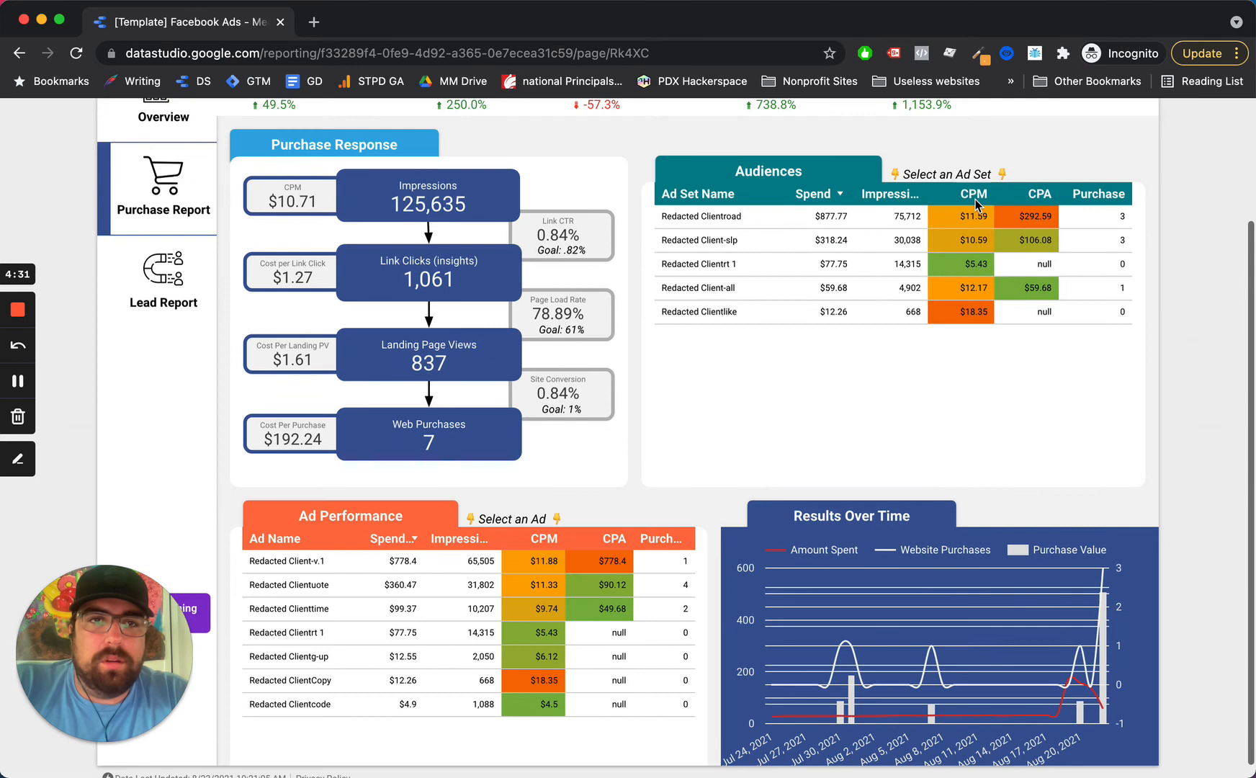
{"action": "mouse_move", "coordinate": [1046, 255]}
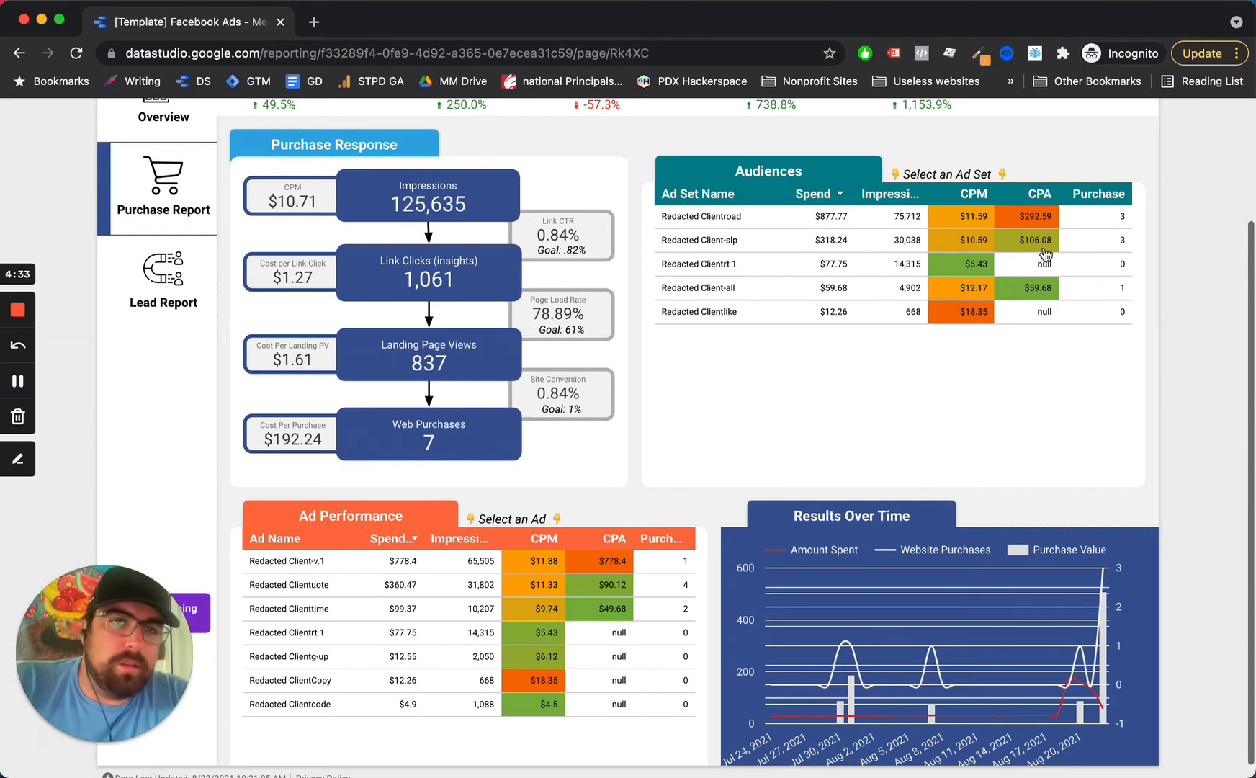
{"action": "scroll", "scroll_direction": "down", "scroll_amount": 3}
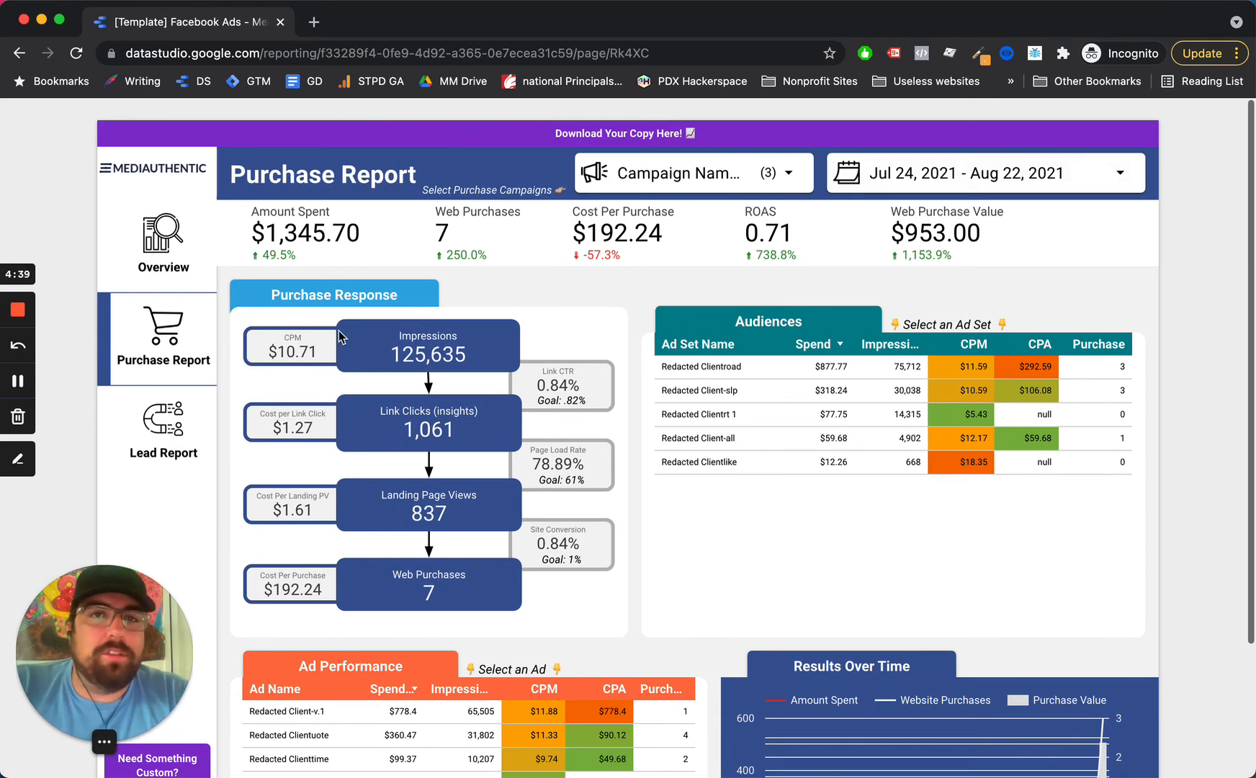
{"action": "scroll", "scroll_direction": "down", "scroll_amount": 3}
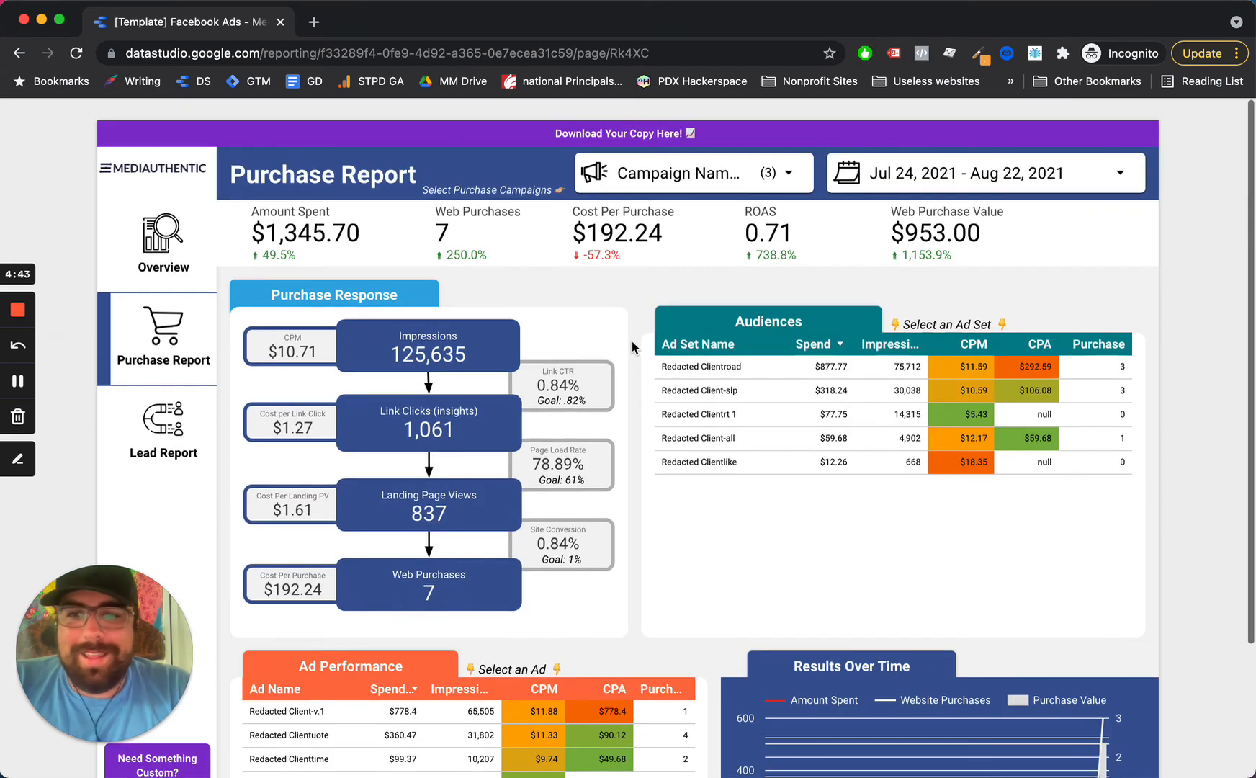
{"action": "mouse_move", "coordinate": [356, 373]}
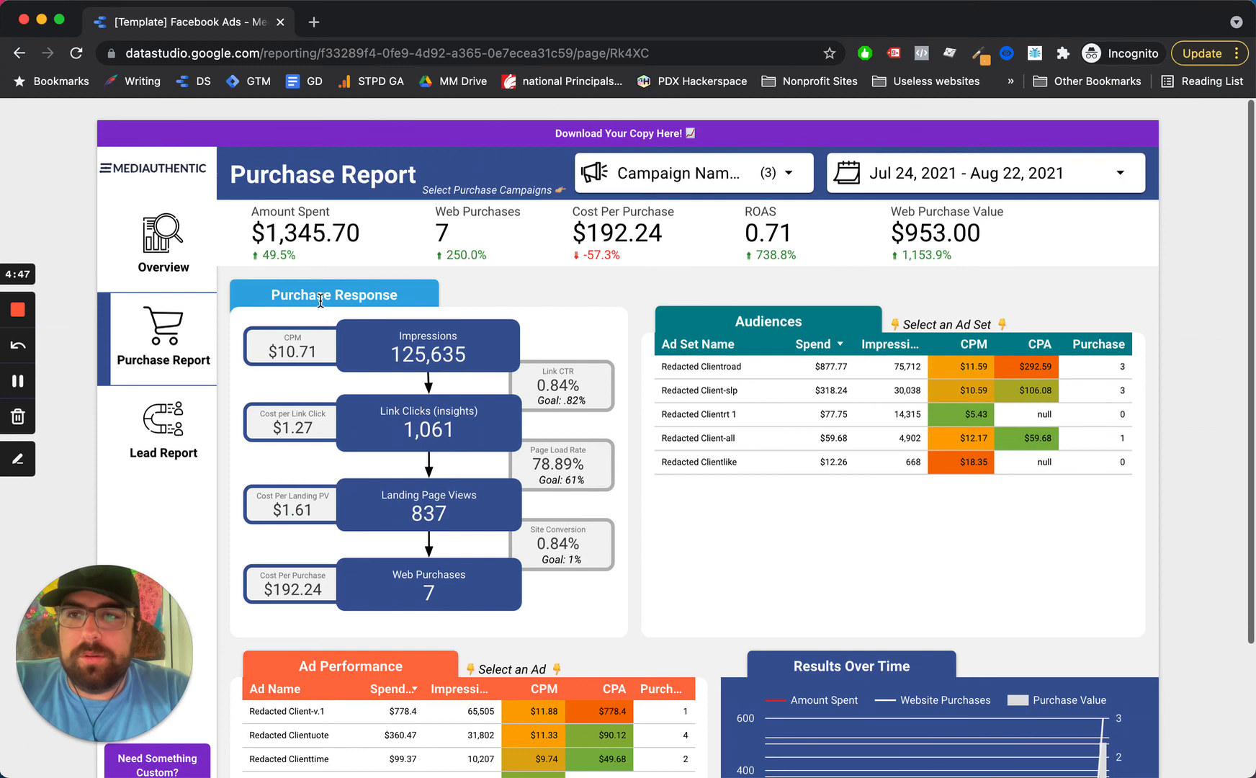
{"action": "left_click", "coordinate": [163, 241]}
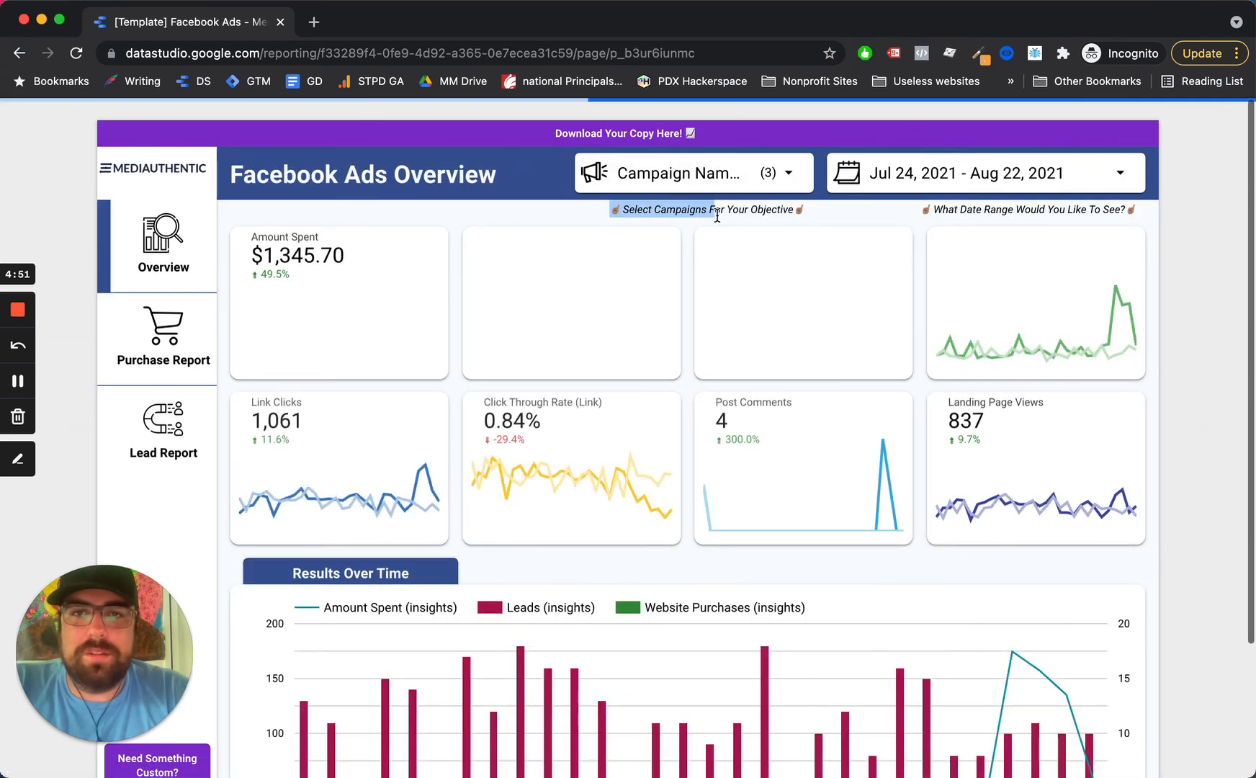
{"action": "mouse_move", "coordinate": [994, 248]}
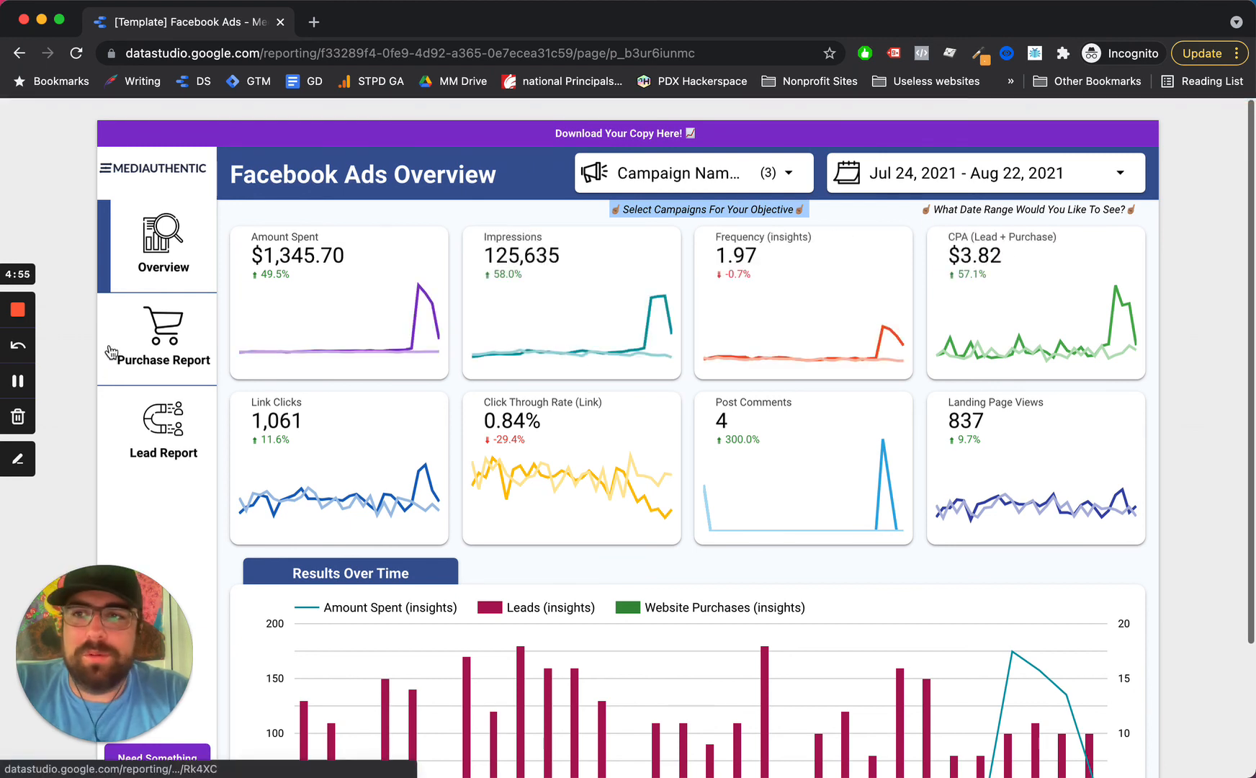
{"action": "mouse_move", "coordinate": [234, 394]}
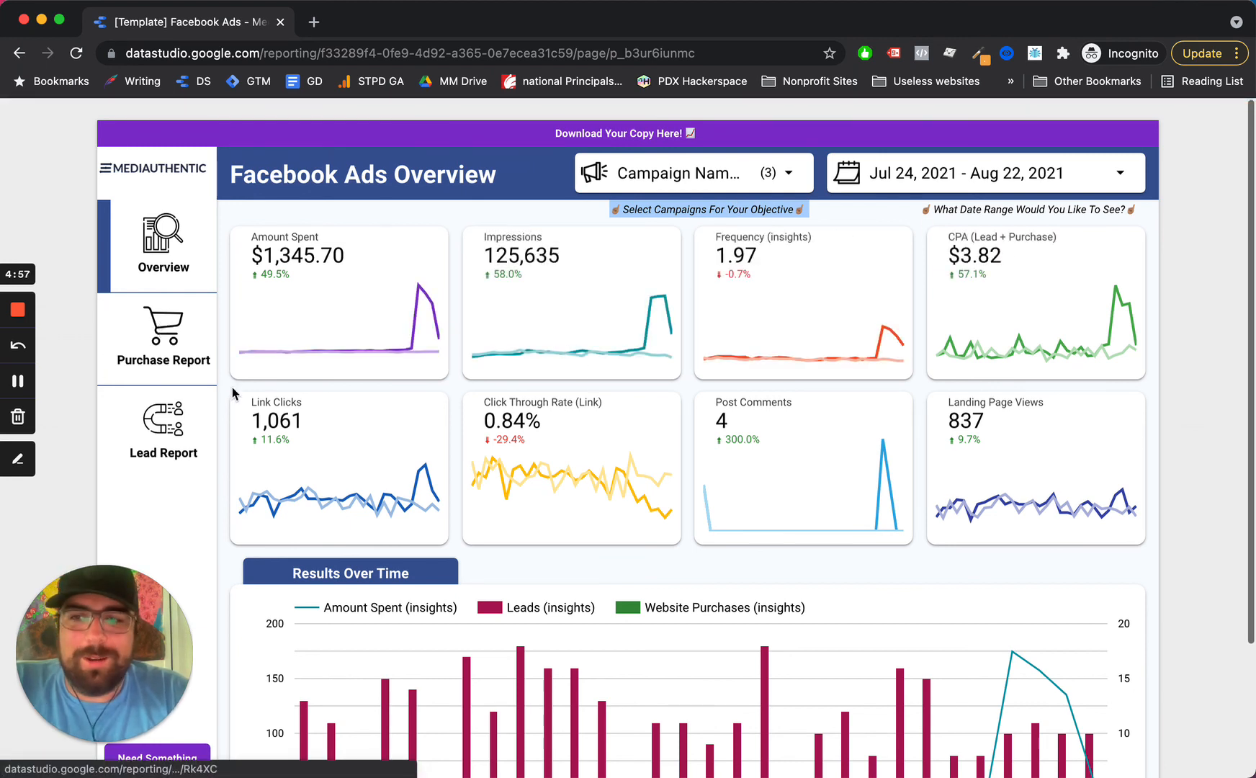